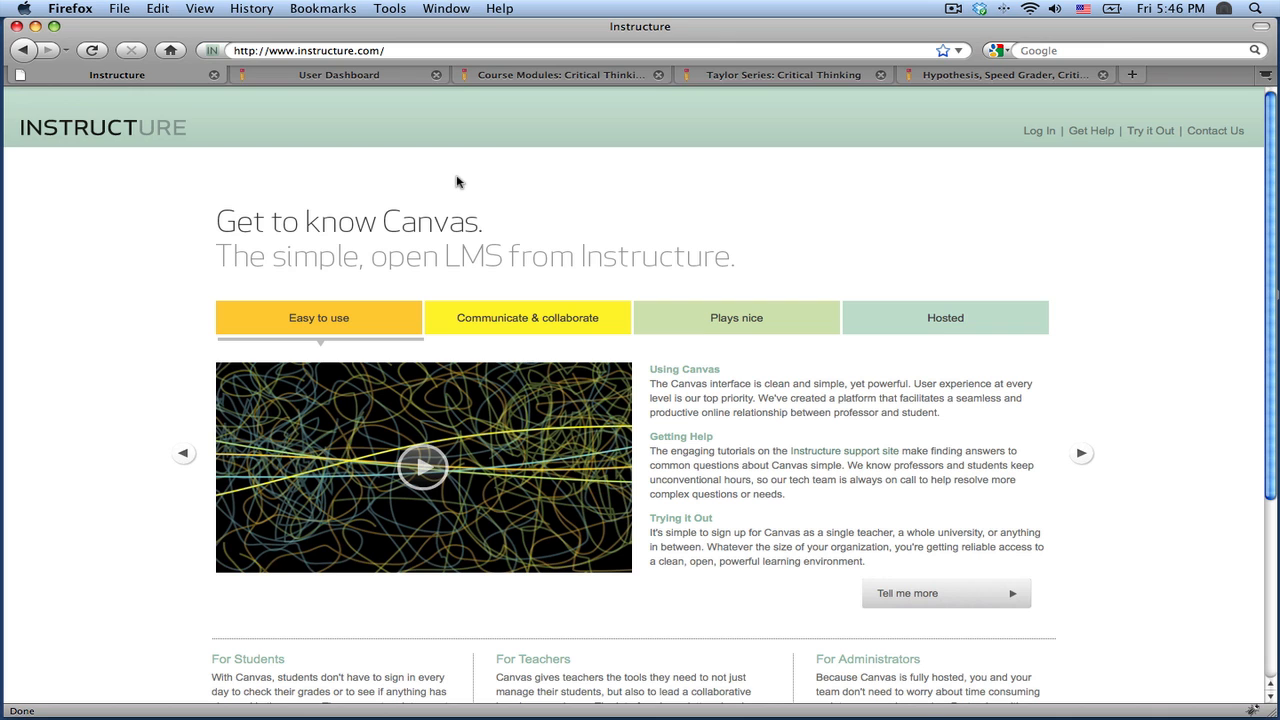
- Switch from the Instructure website to the Canvas user dashboard
left_click(338, 74)
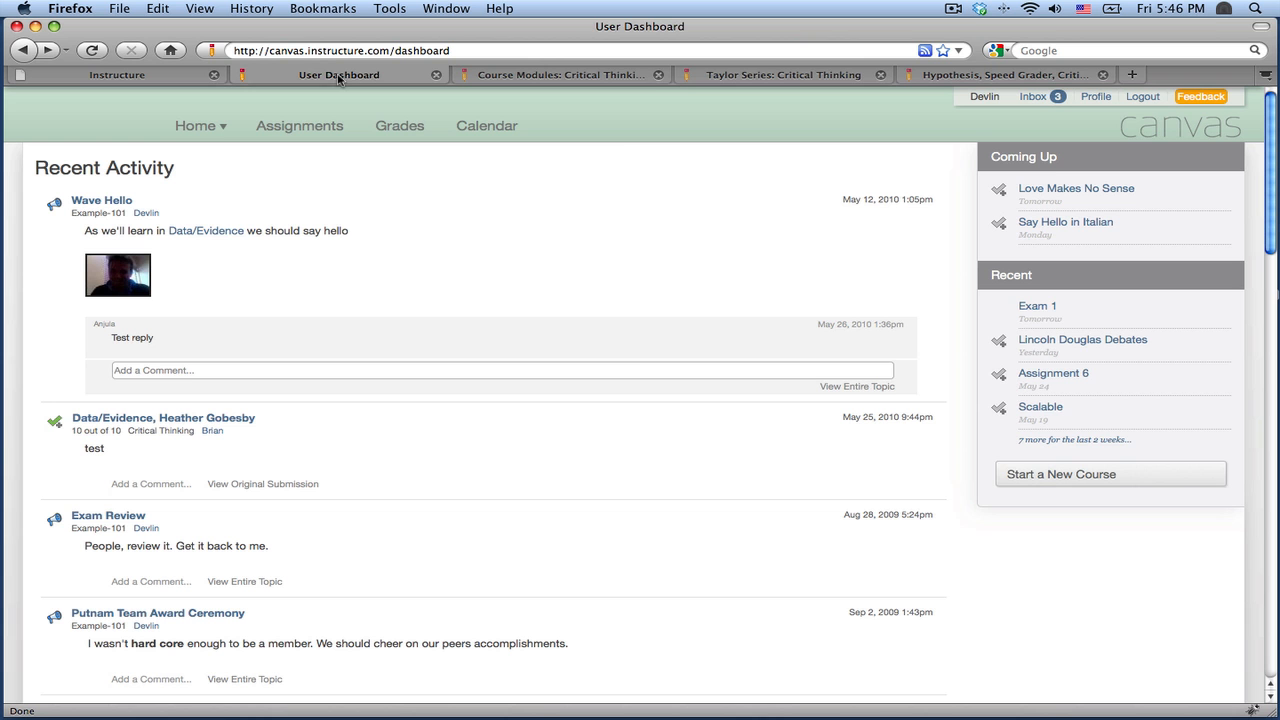
mouse_move(952, 210)
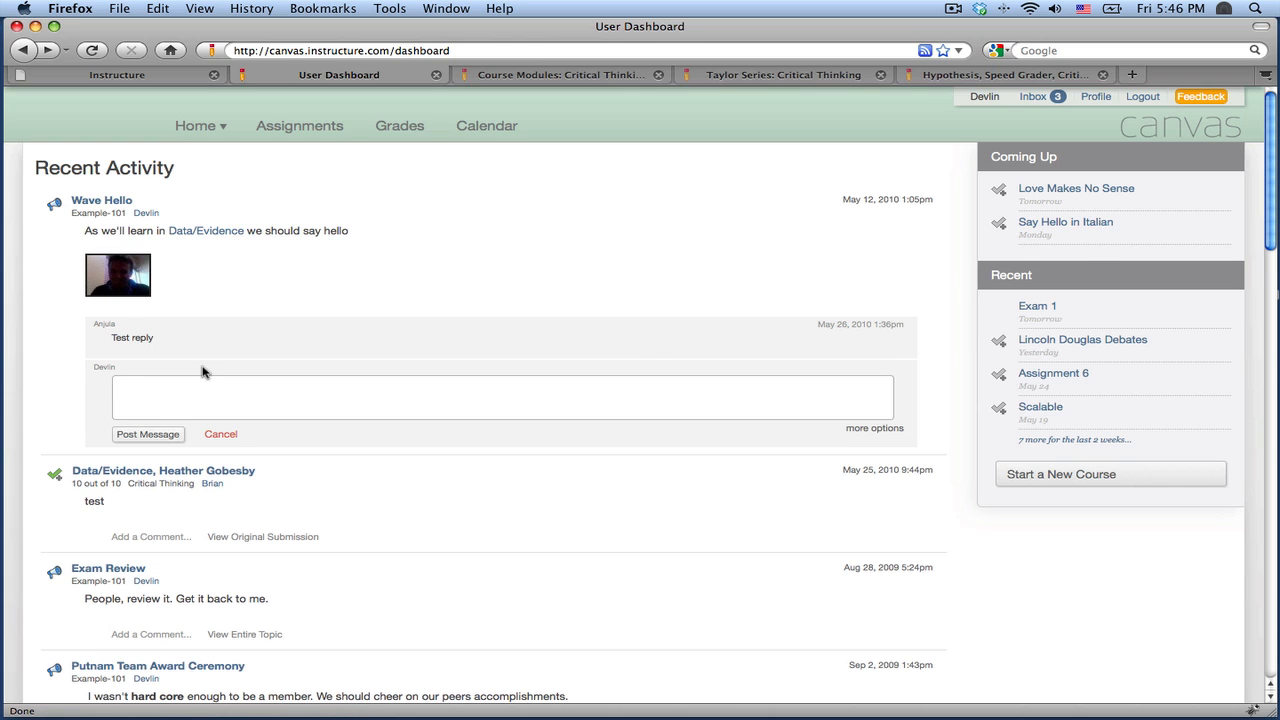
mouse_move(946, 268)
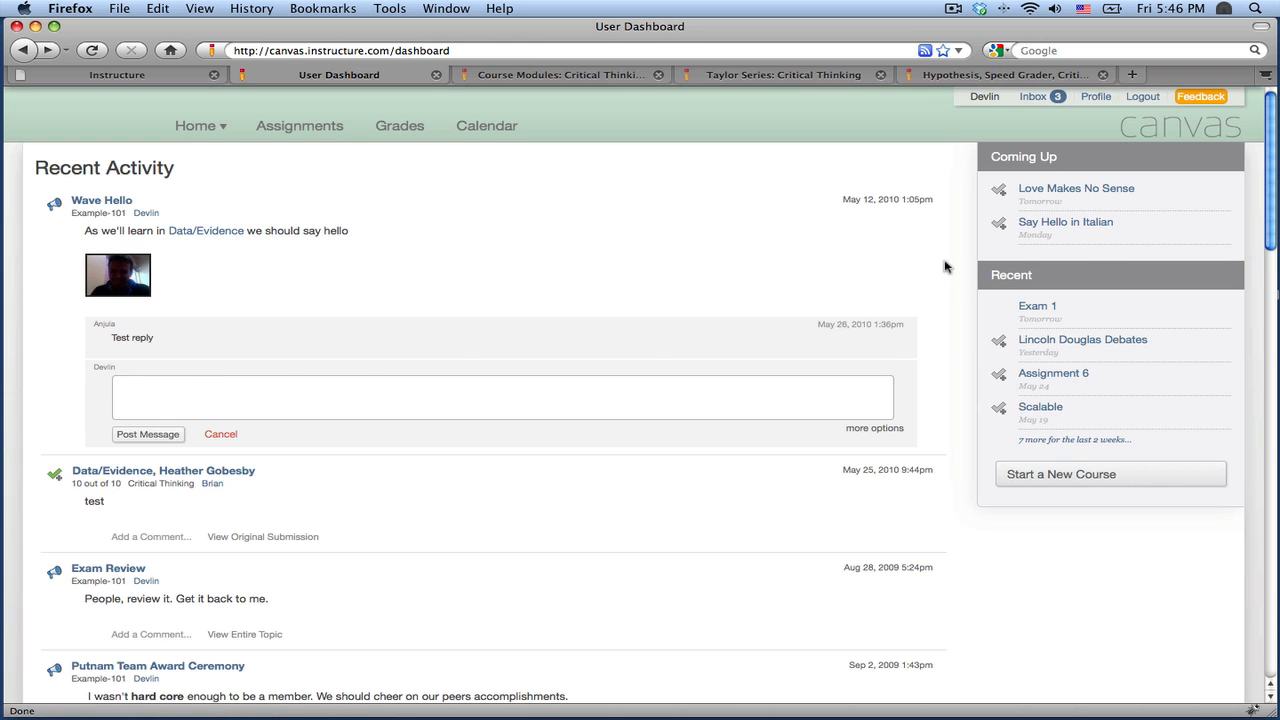
mouse_move(1064, 222)
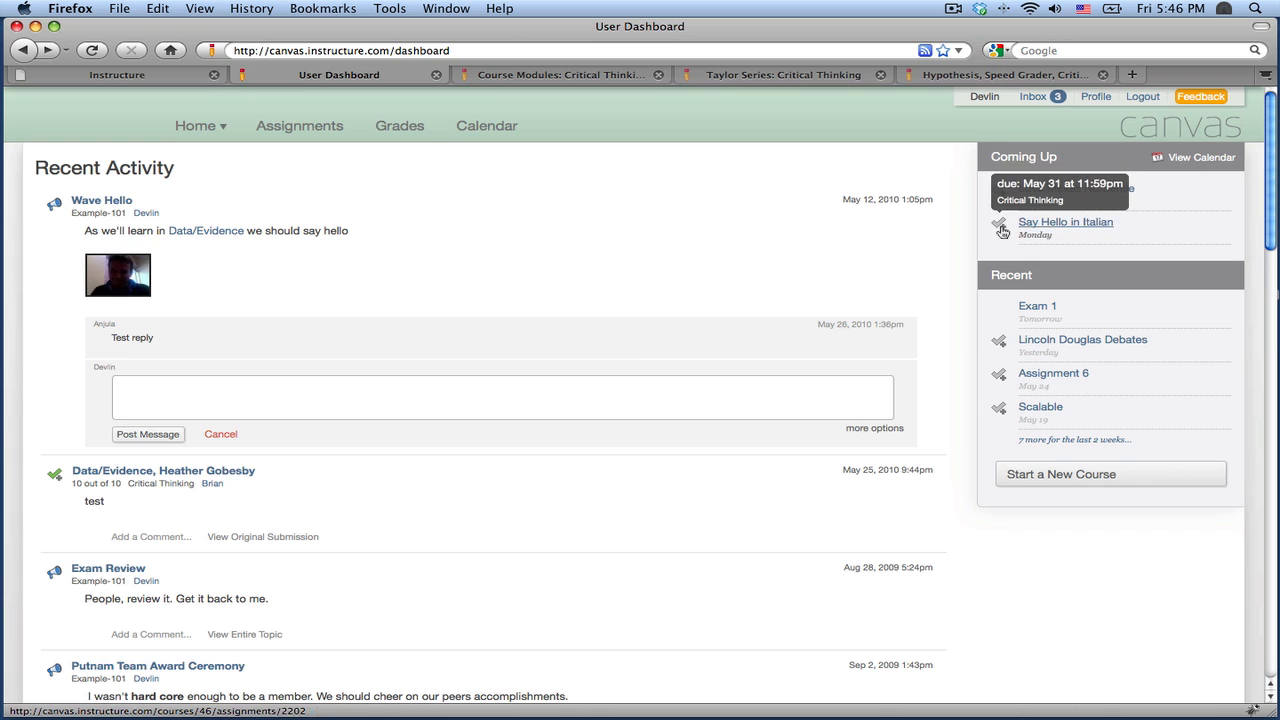
mouse_move(768, 368)
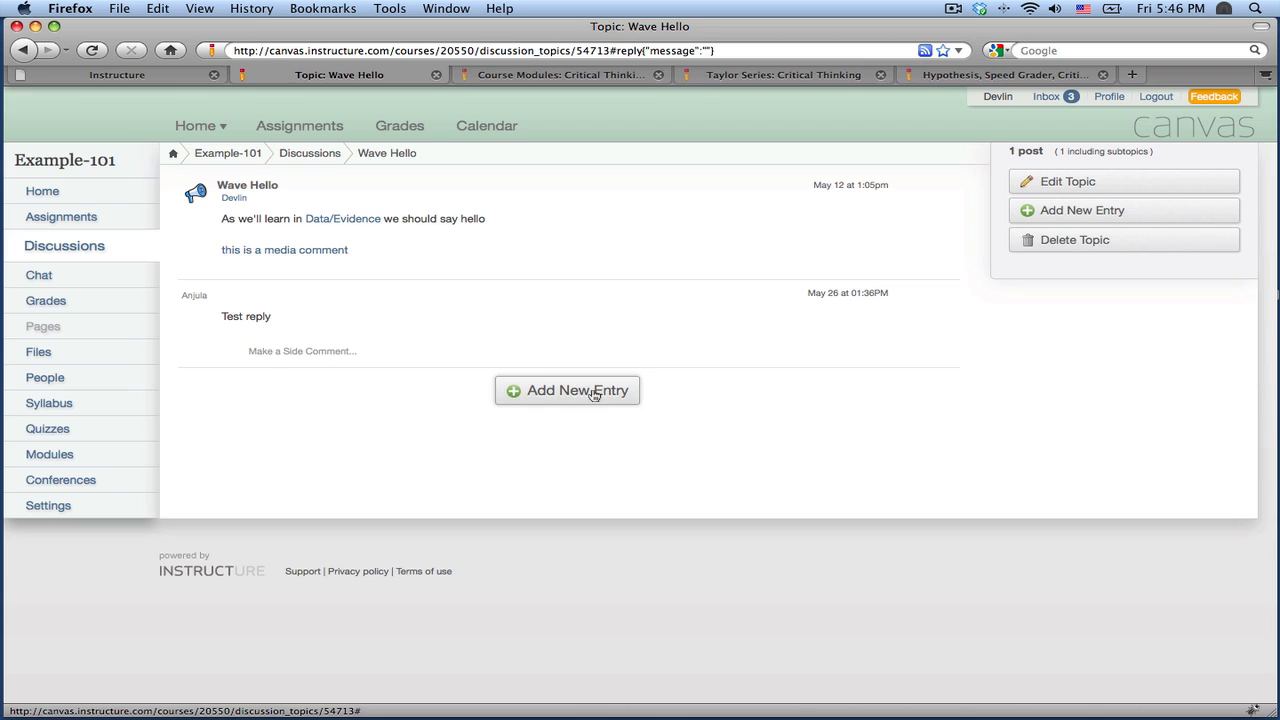
left_click(568, 390)
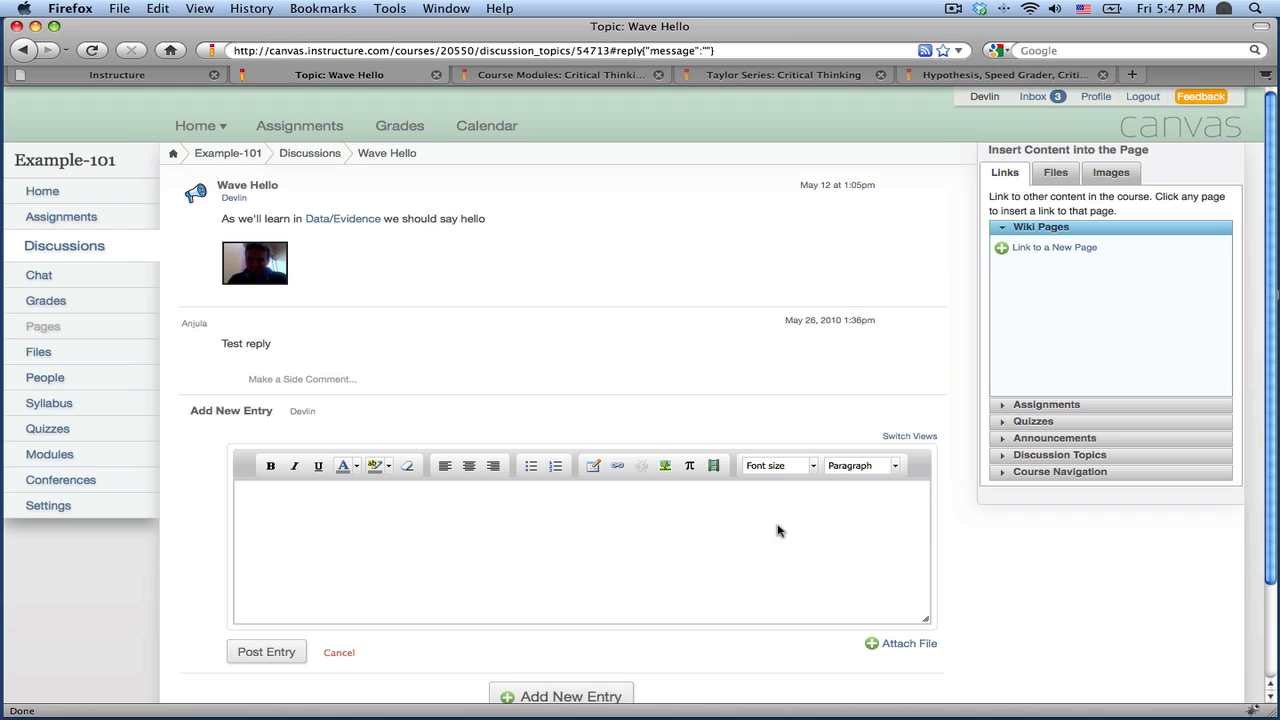
type("AS we'll learn in")
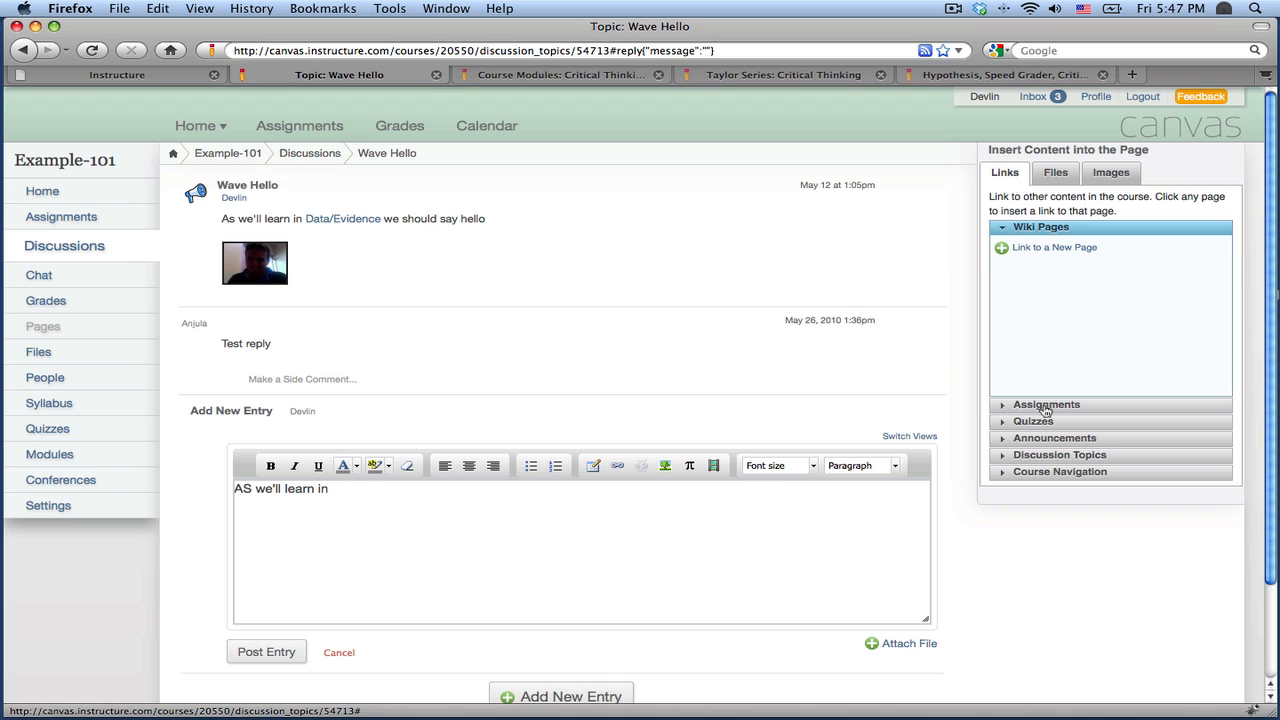
left_click(1064, 294)
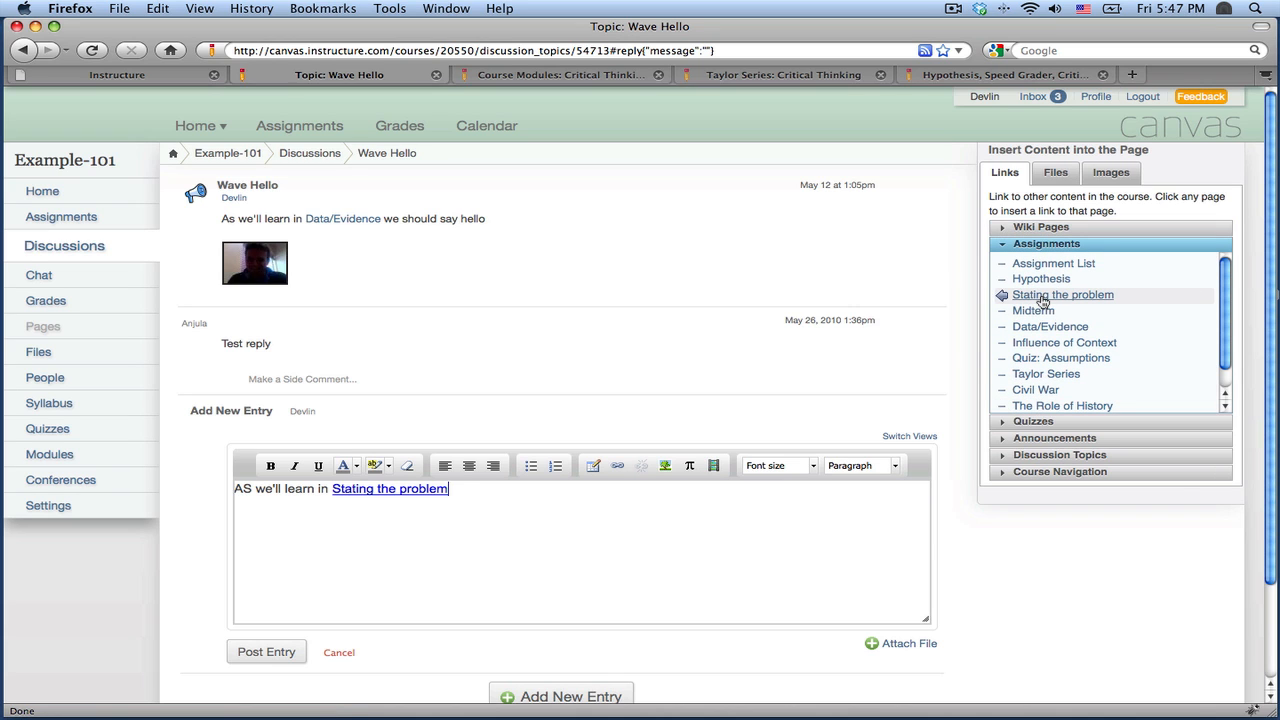
mouse_move(688, 464)
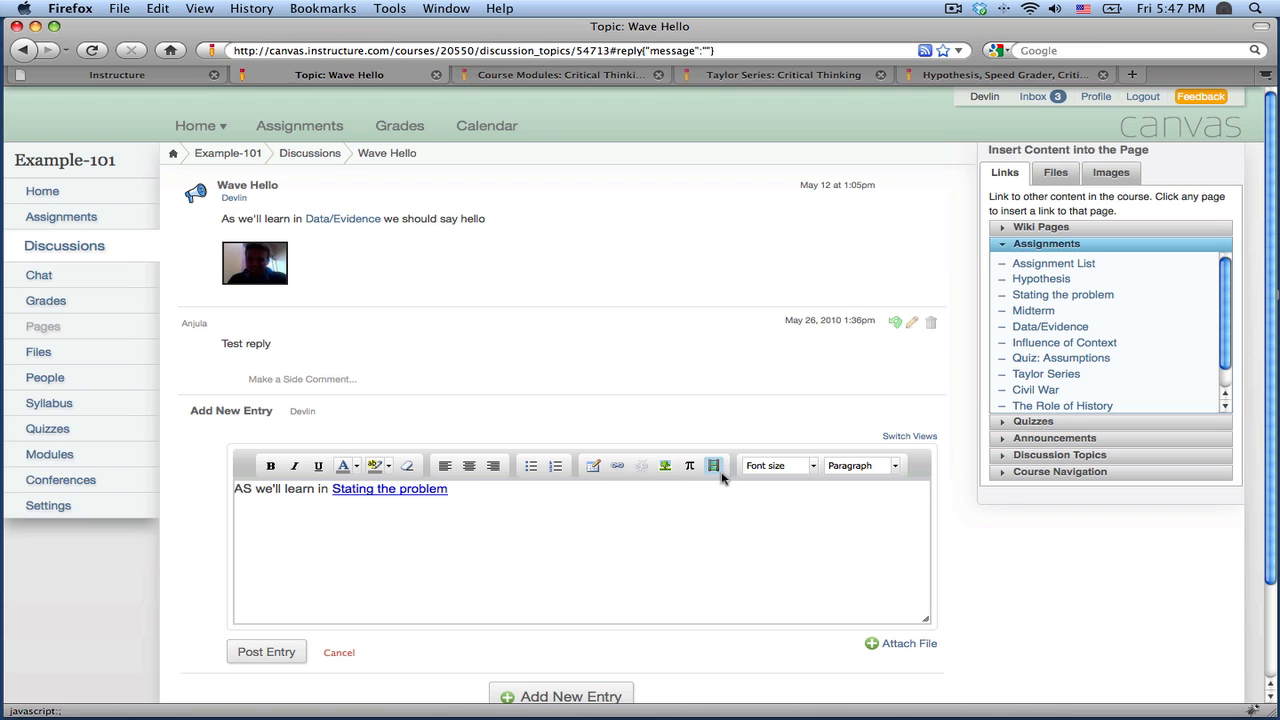
left_click(714, 466)
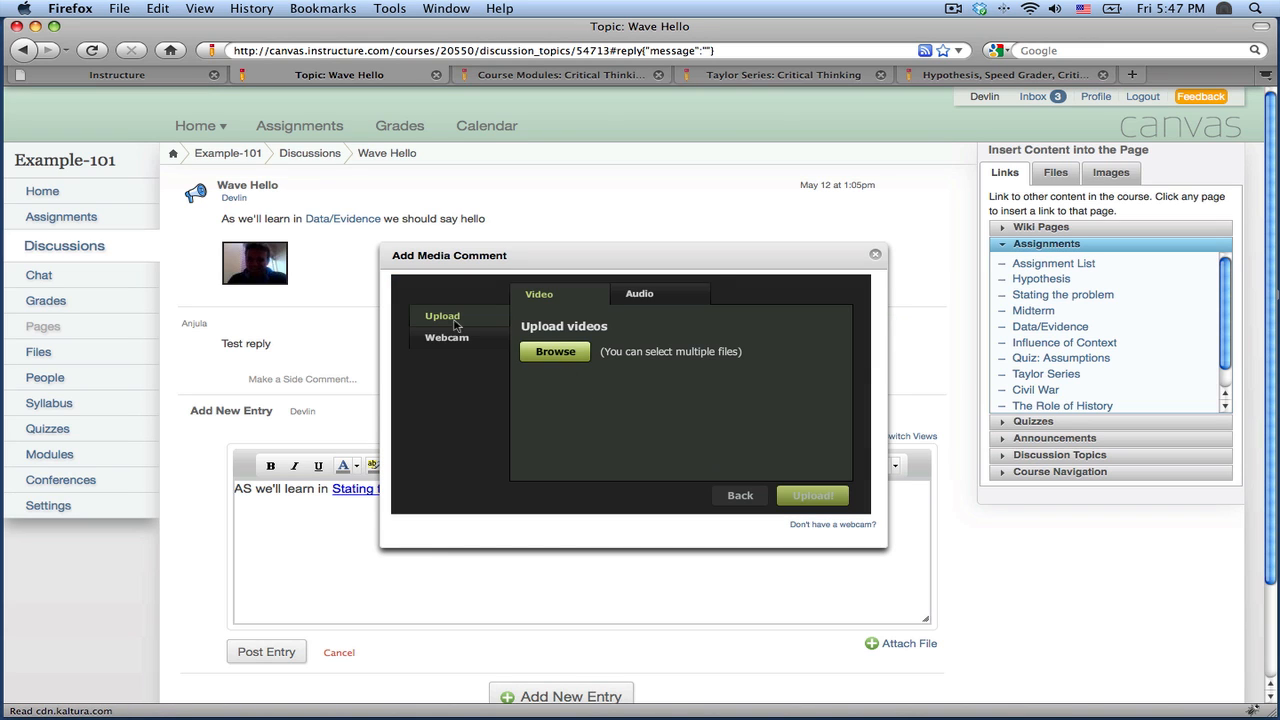
left_click(446, 336)
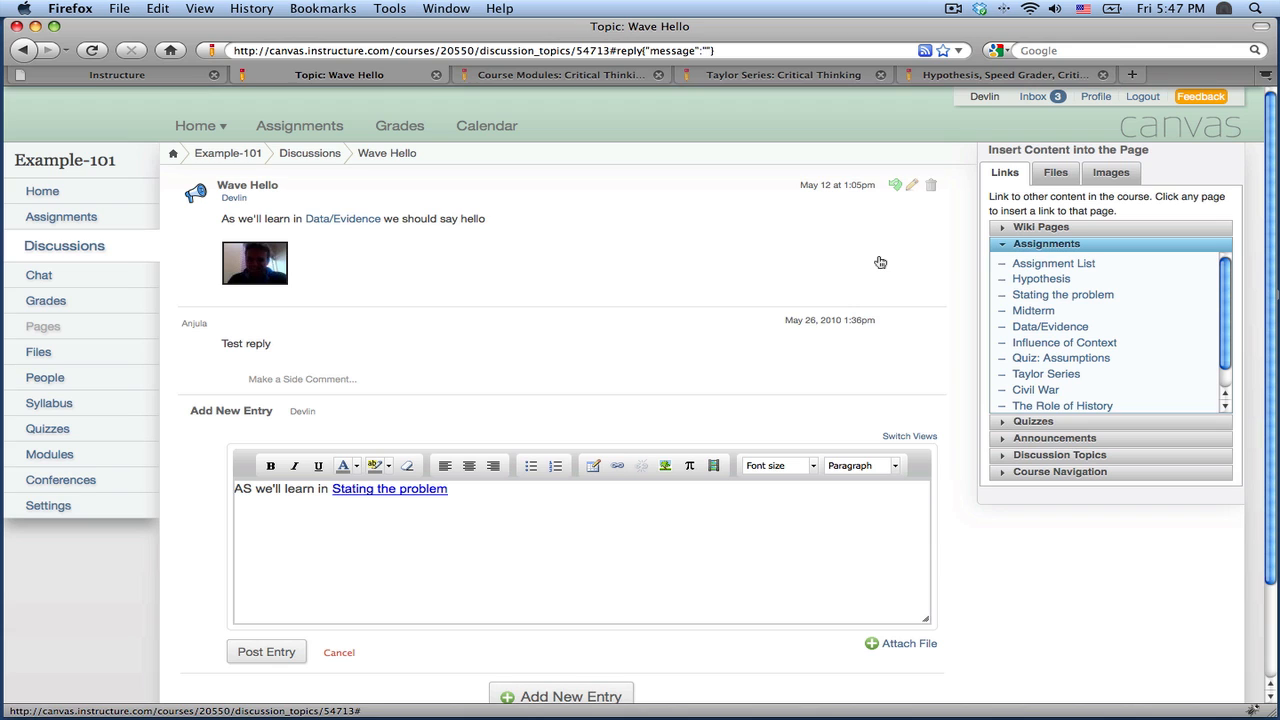
mouse_move(340, 652)
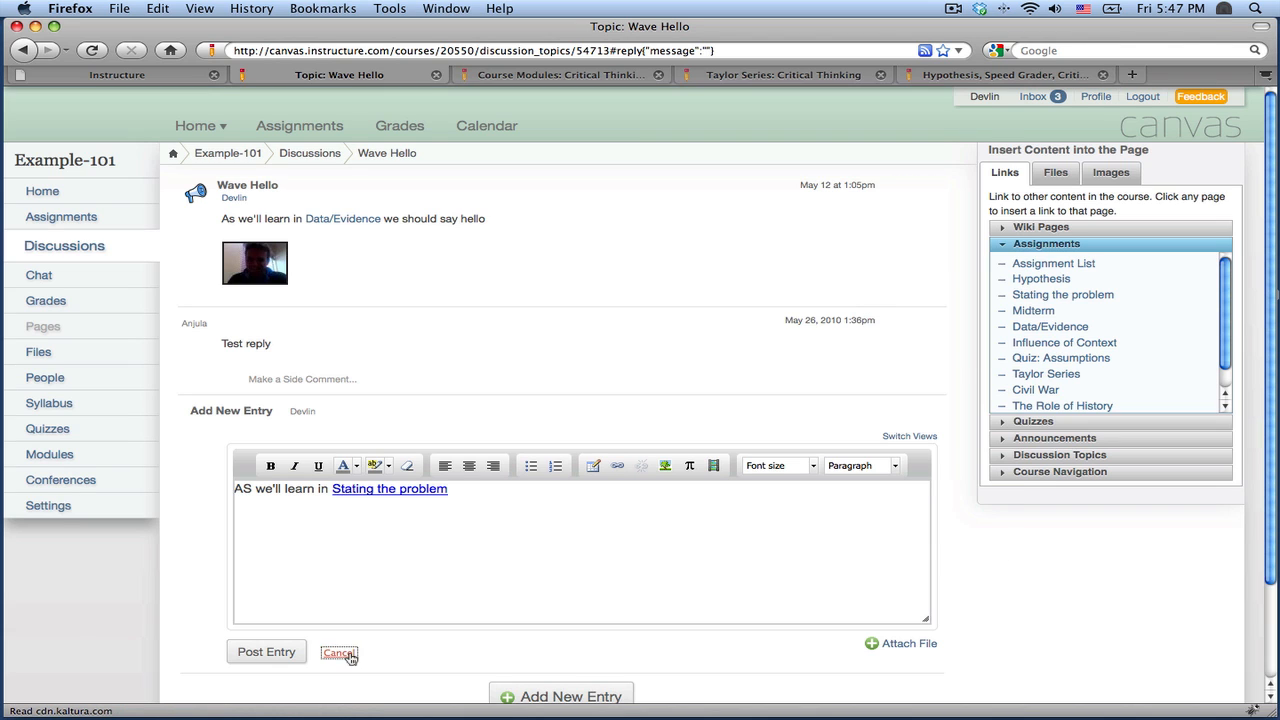
left_click(340, 652)
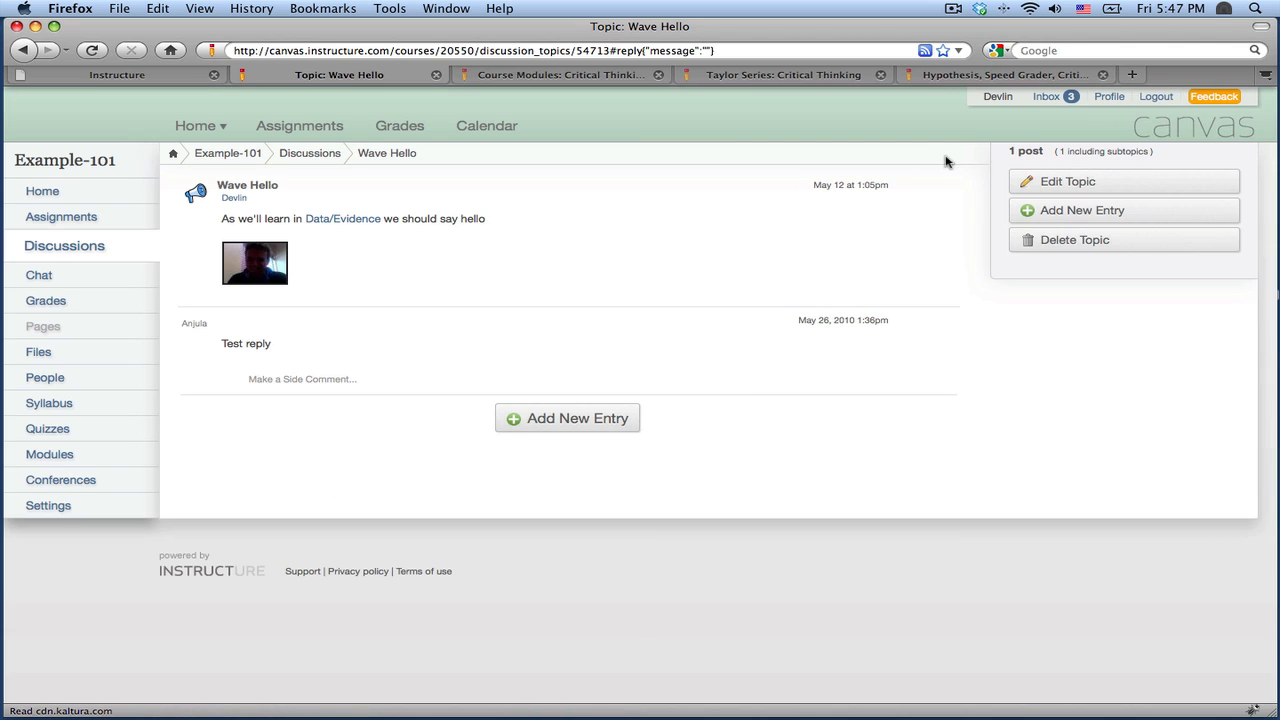
- Go to the user profile page from the top bar
left_click(1108, 96)
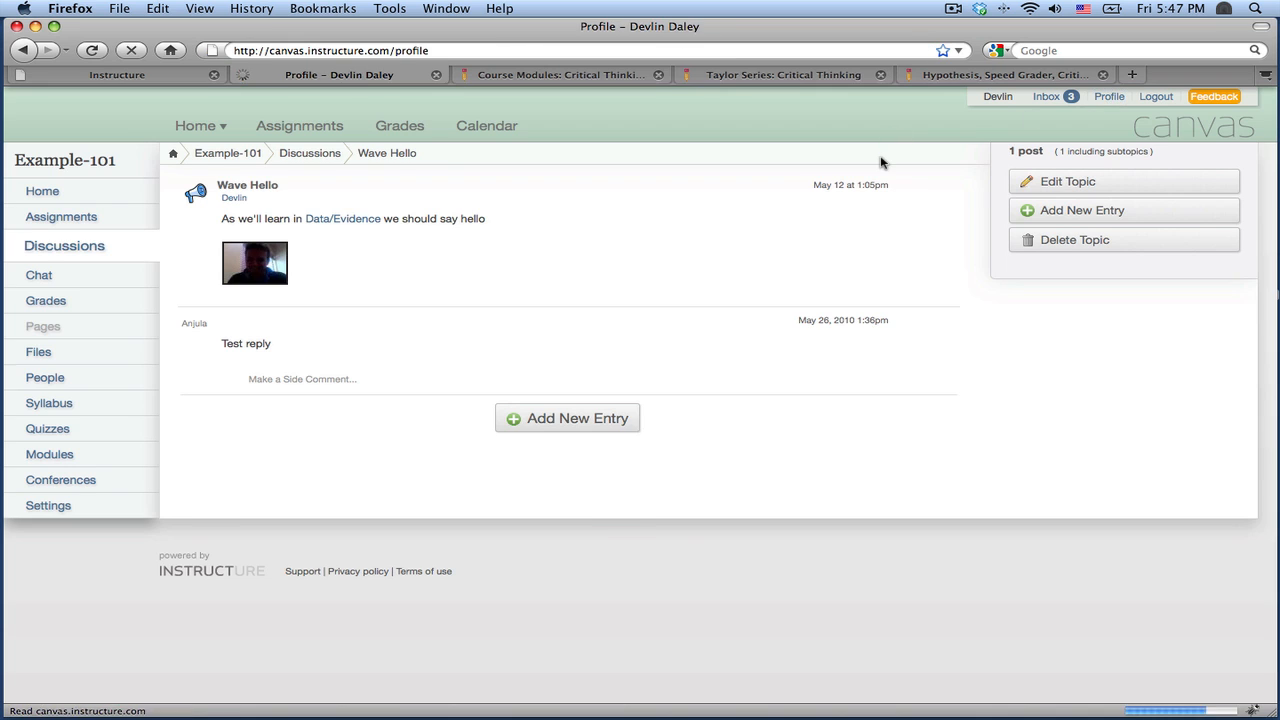
left_click(1108, 96)
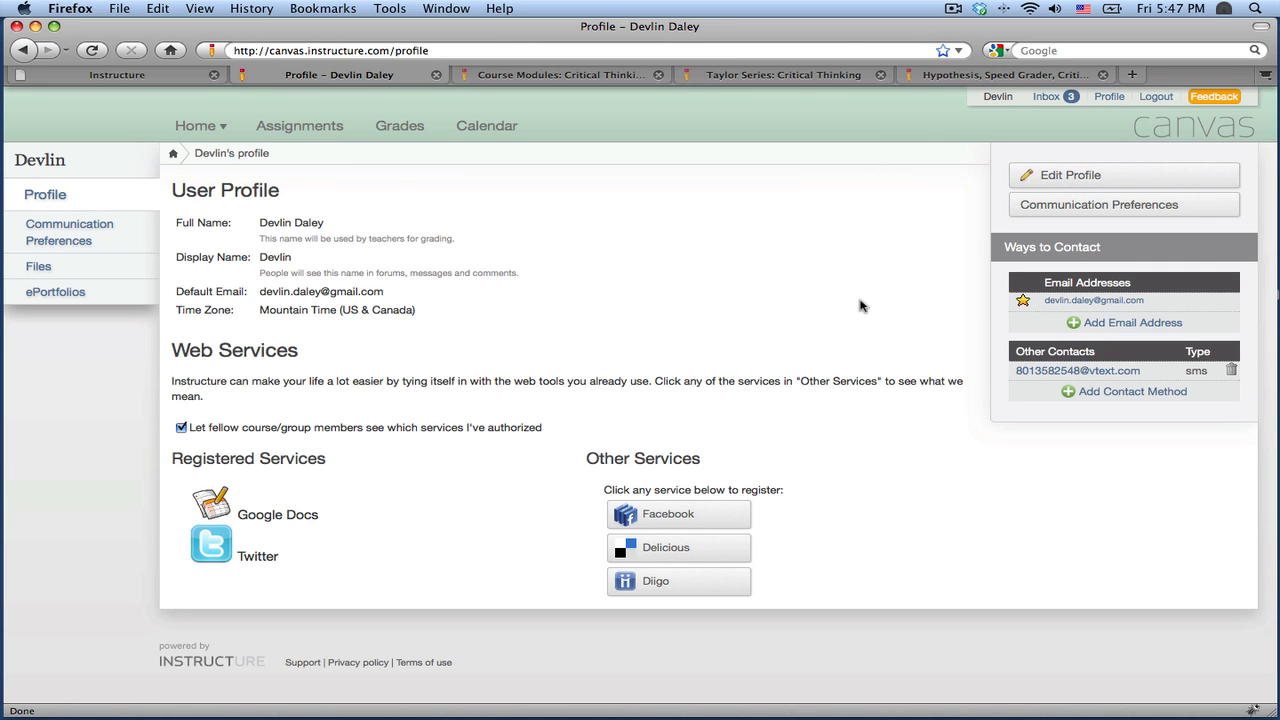
mouse_move(848, 432)
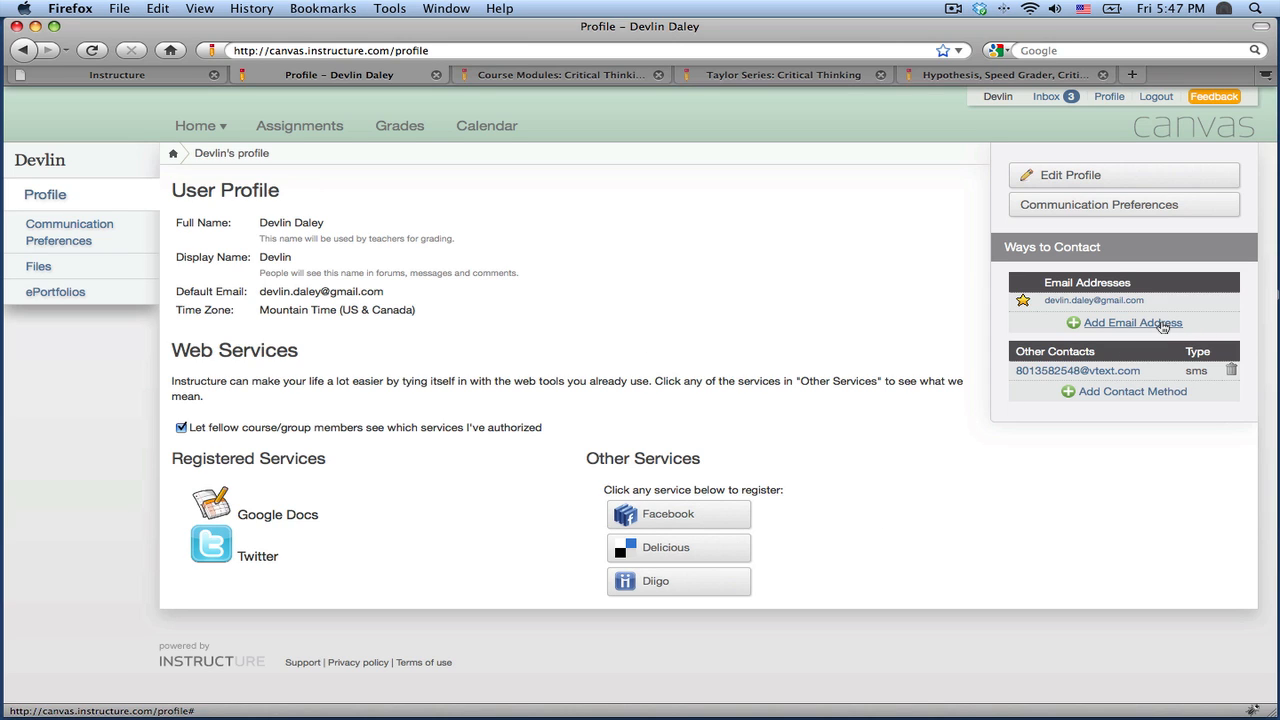
- Briefly start adding another email address, then move on to Notification Preferences
left_click(1132, 322)
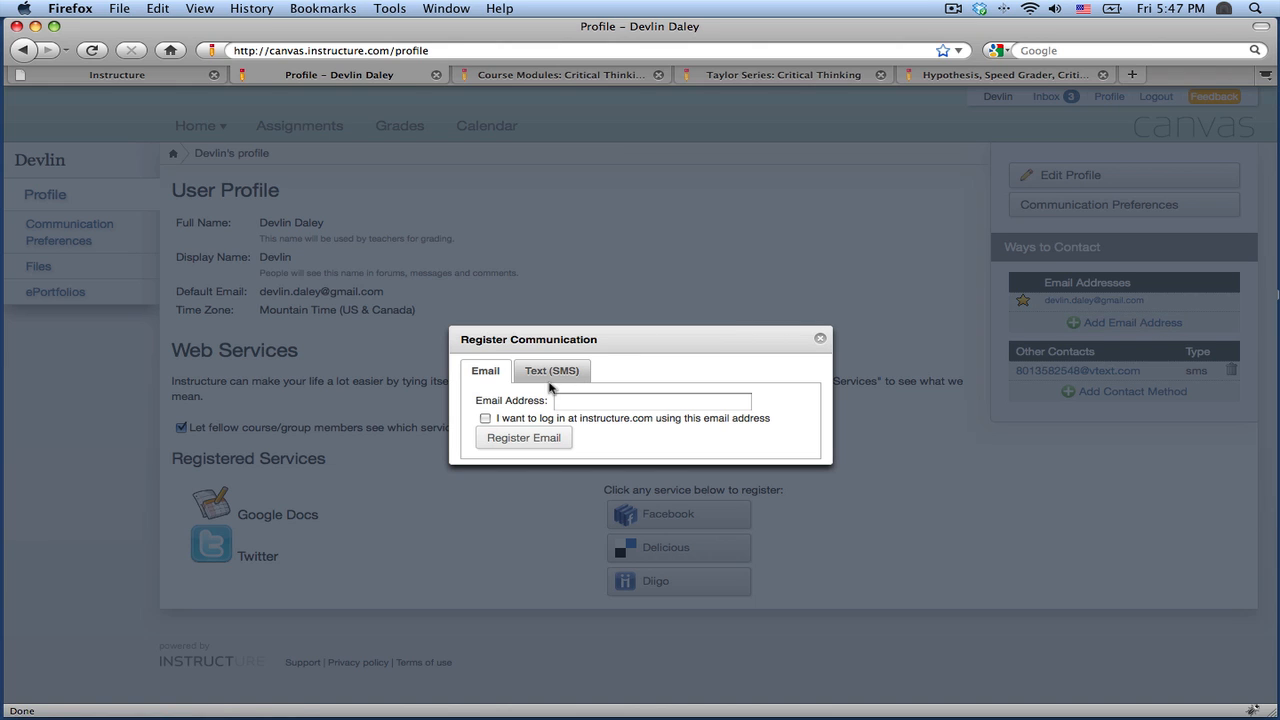
left_click(820, 338)
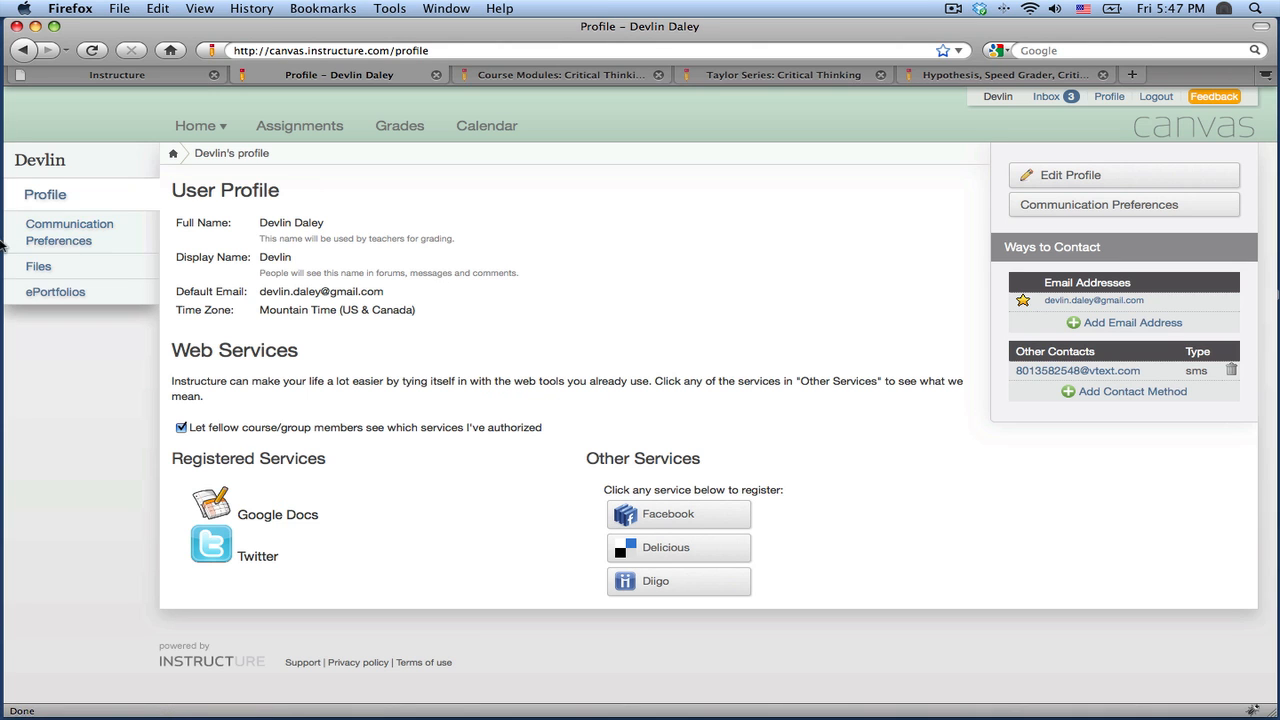
left_click(1098, 204)
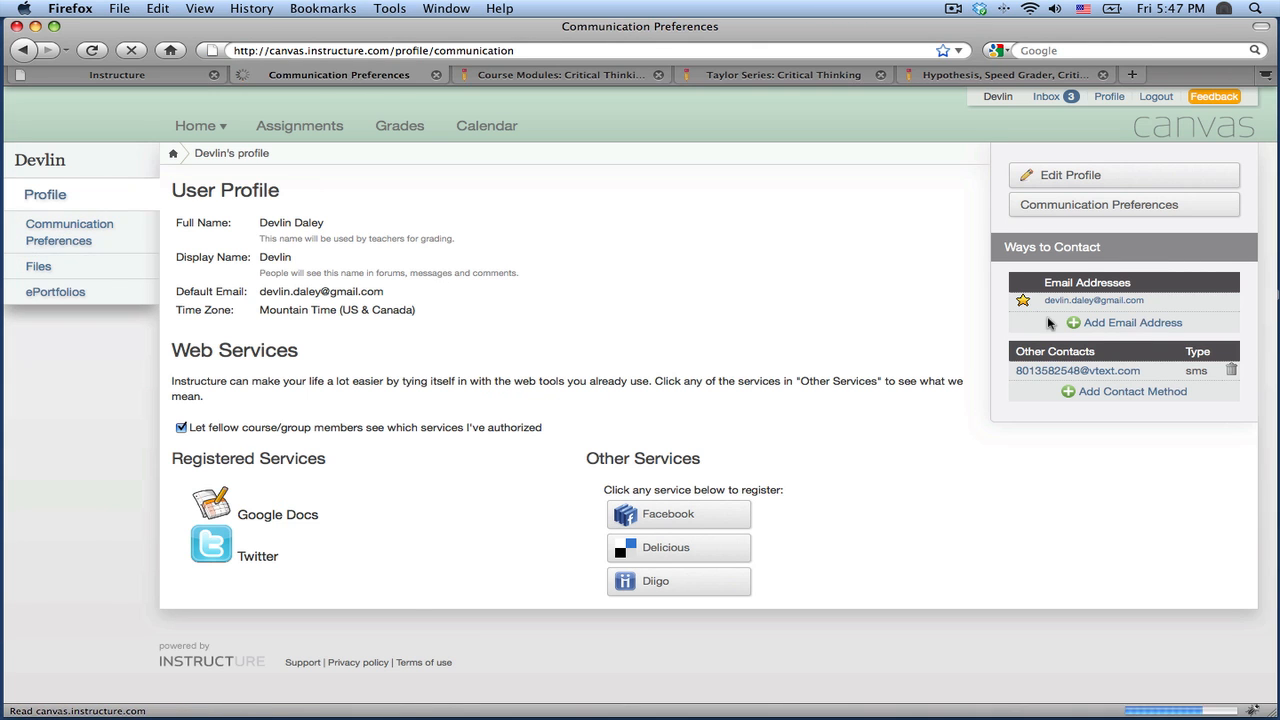
- Route new announcement notifications to the cell phone
left_click(1098, 204)
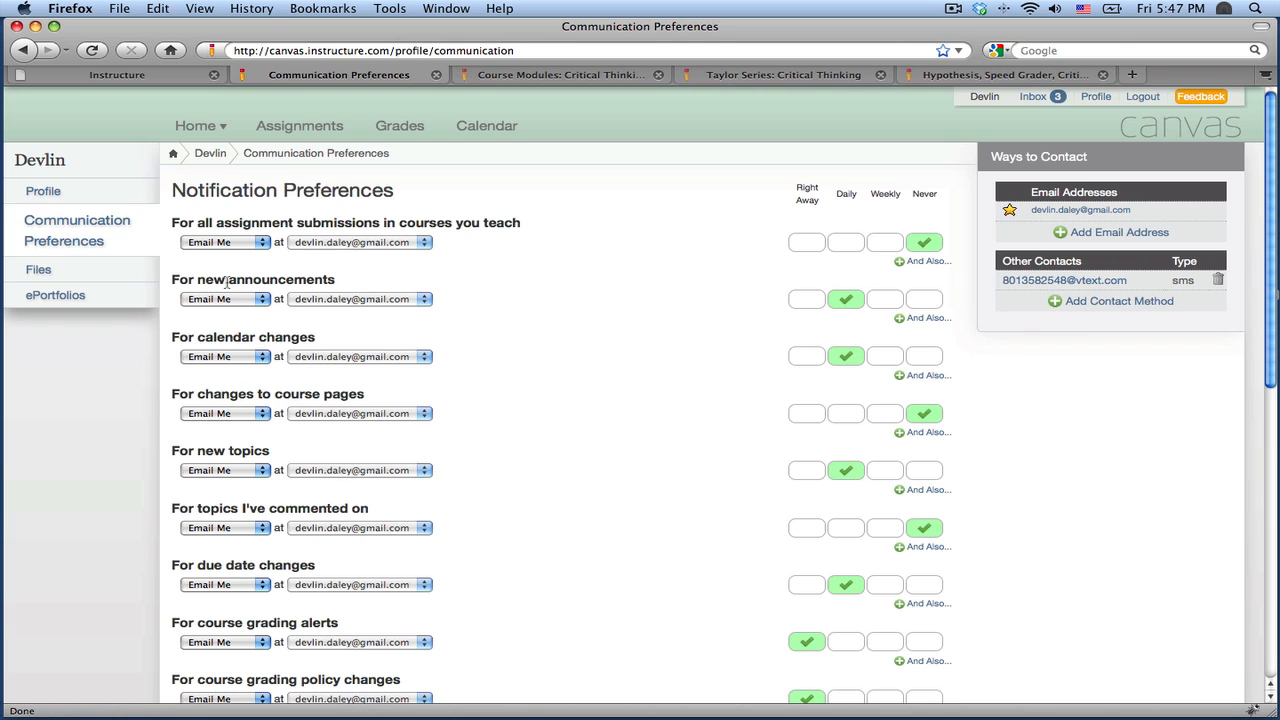
mouse_move(1008, 432)
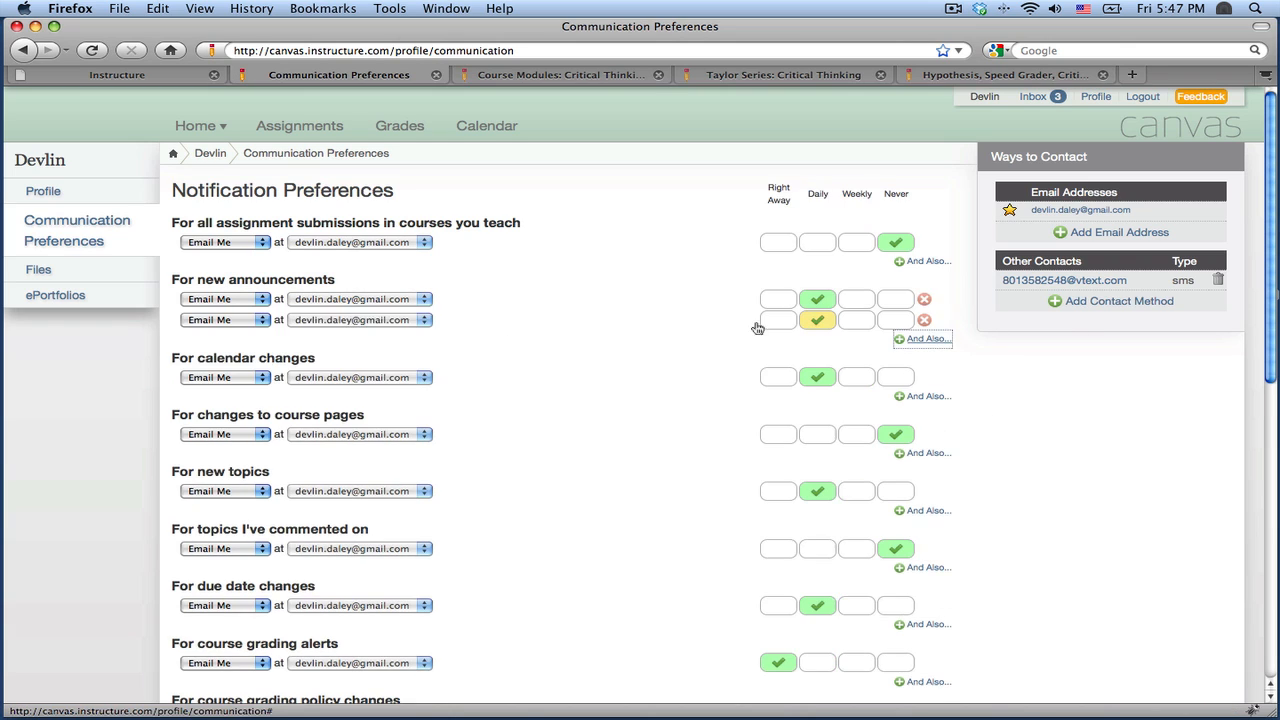
left_click(224, 320)
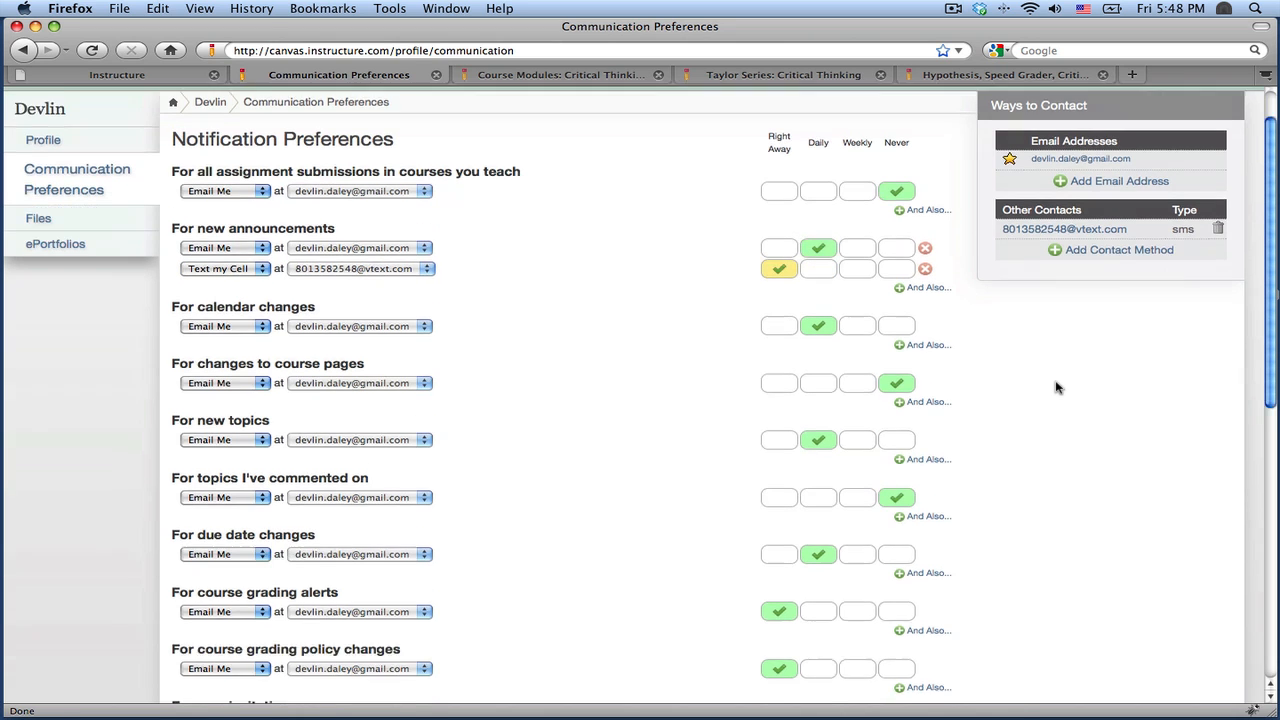
scroll("down", 3)
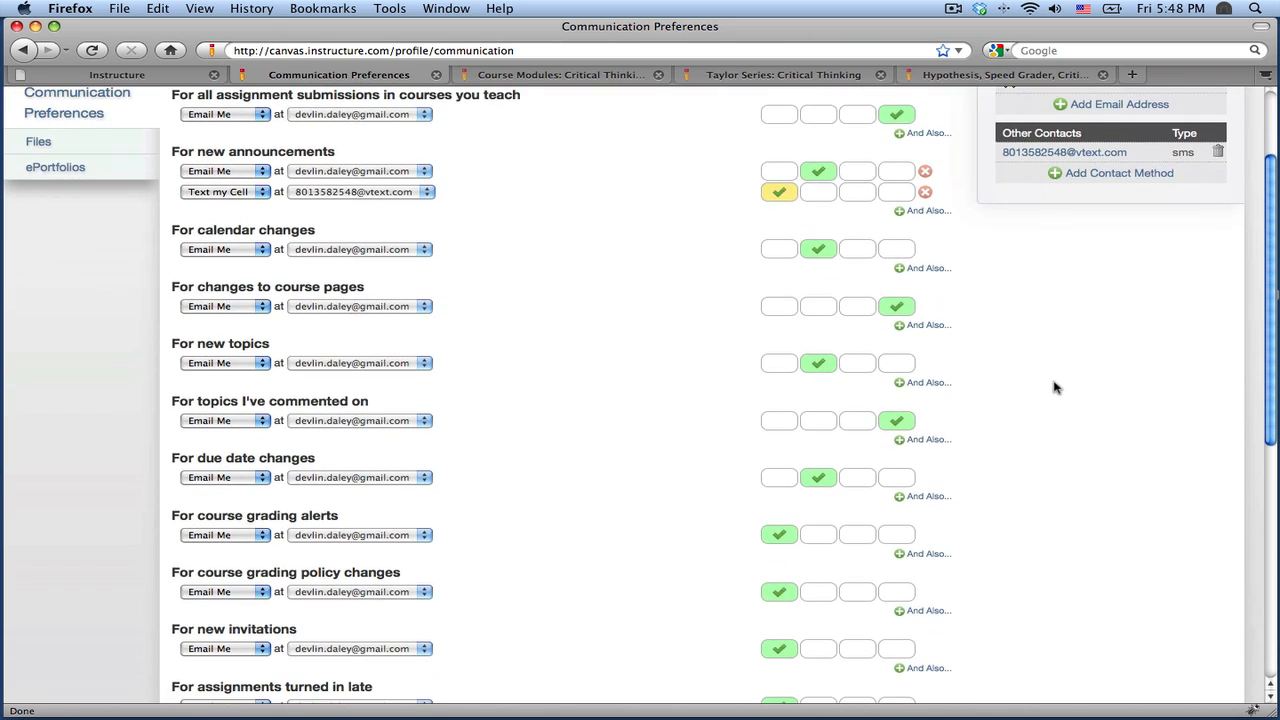
mouse_move(348, 408)
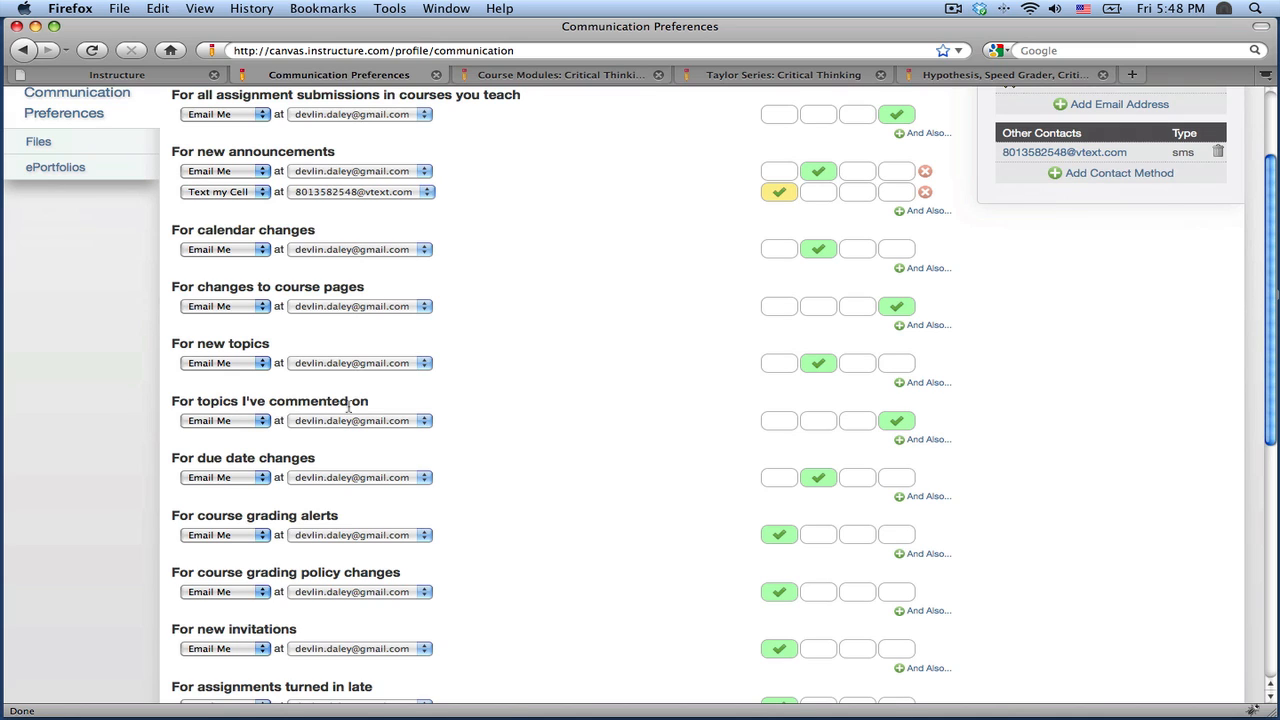
mouse_move(436, 392)
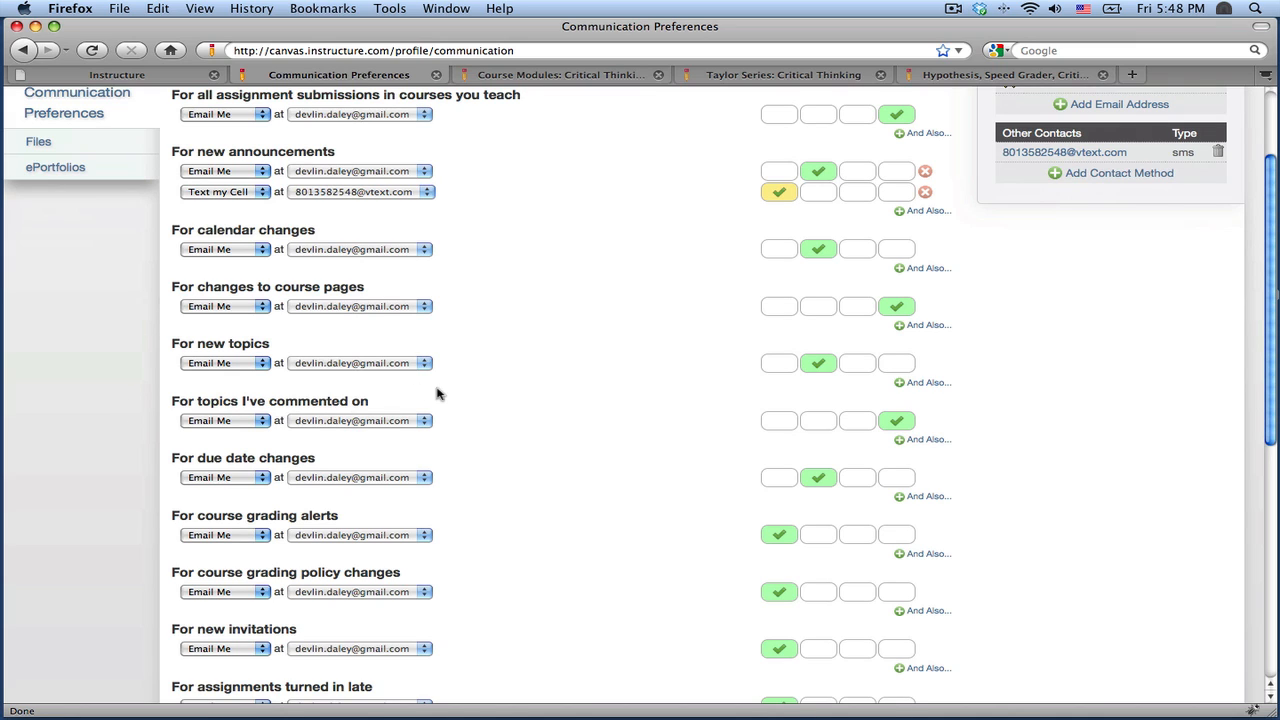
- Send 'topics I've commented on' alerts right away via Text my Cell
left_click(778, 420)
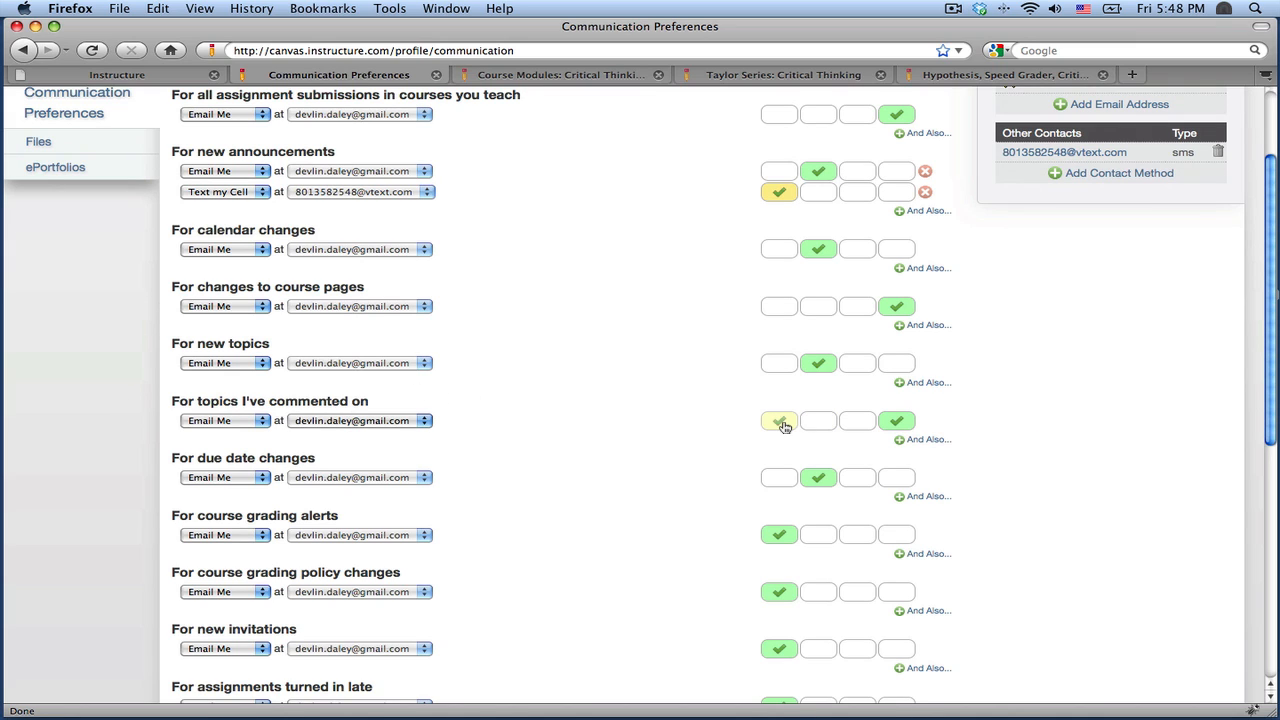
left_click(224, 420)
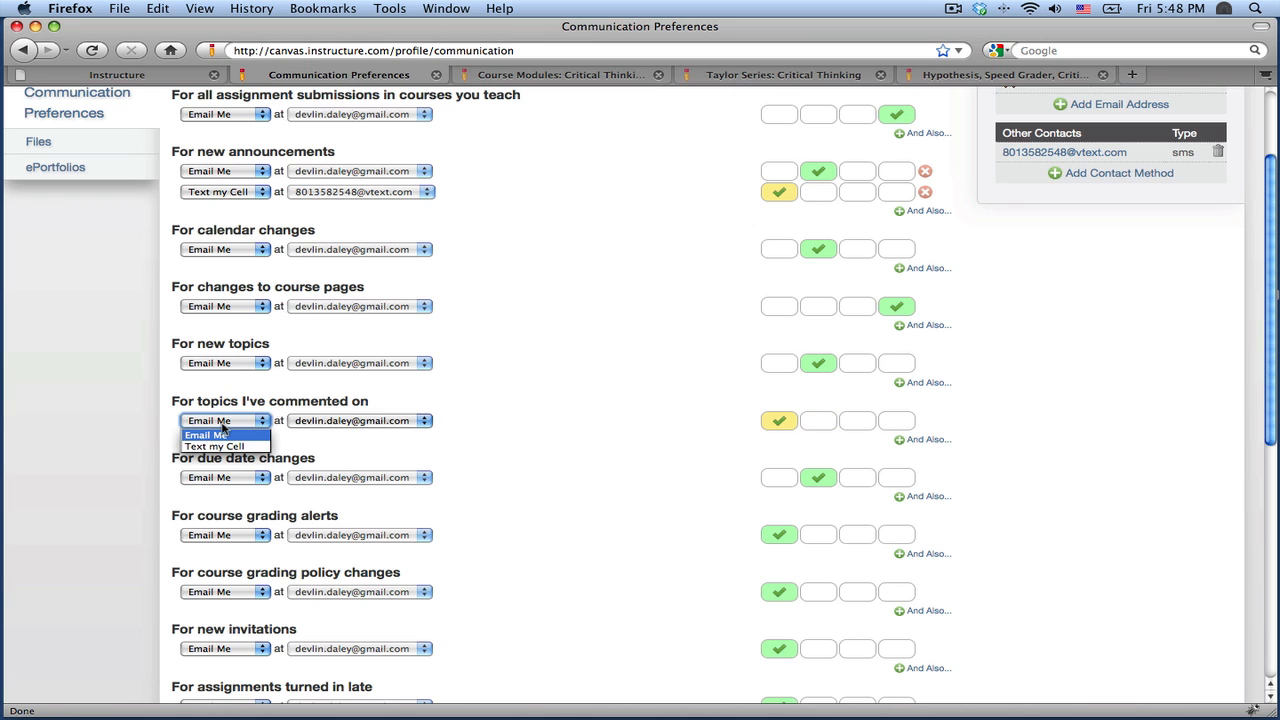
left_click(214, 446)
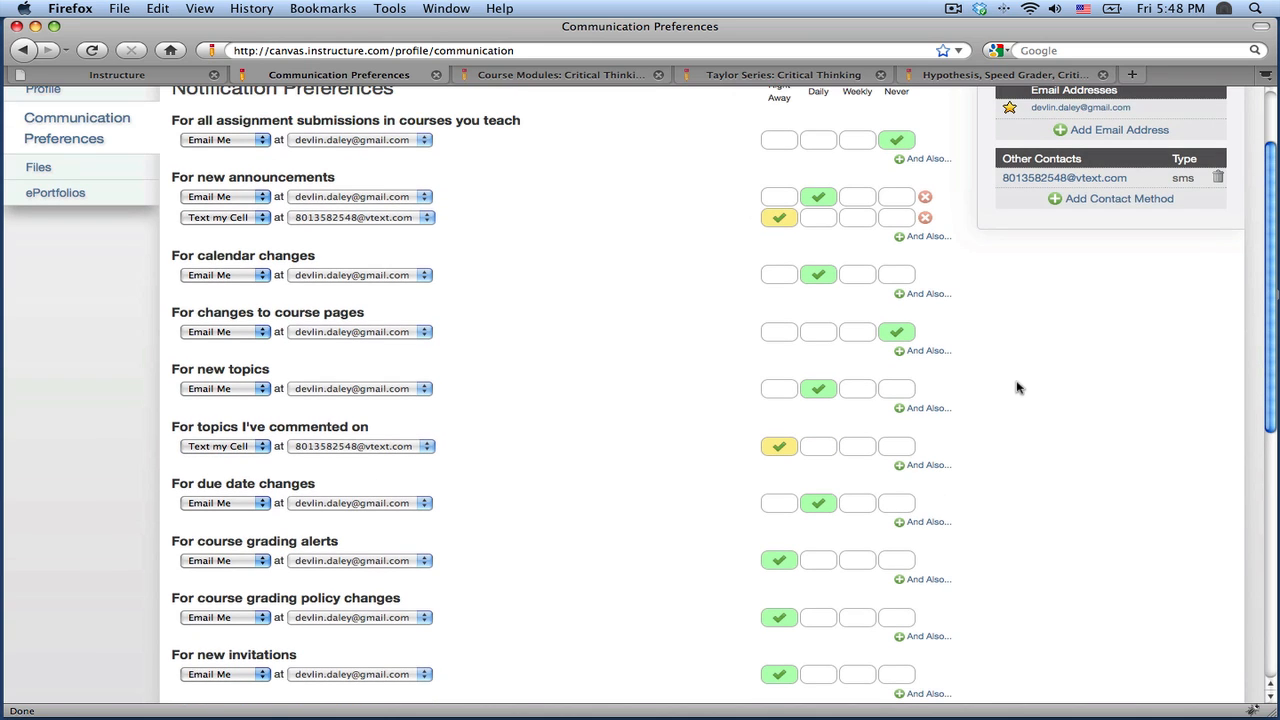
scroll("up", 3)
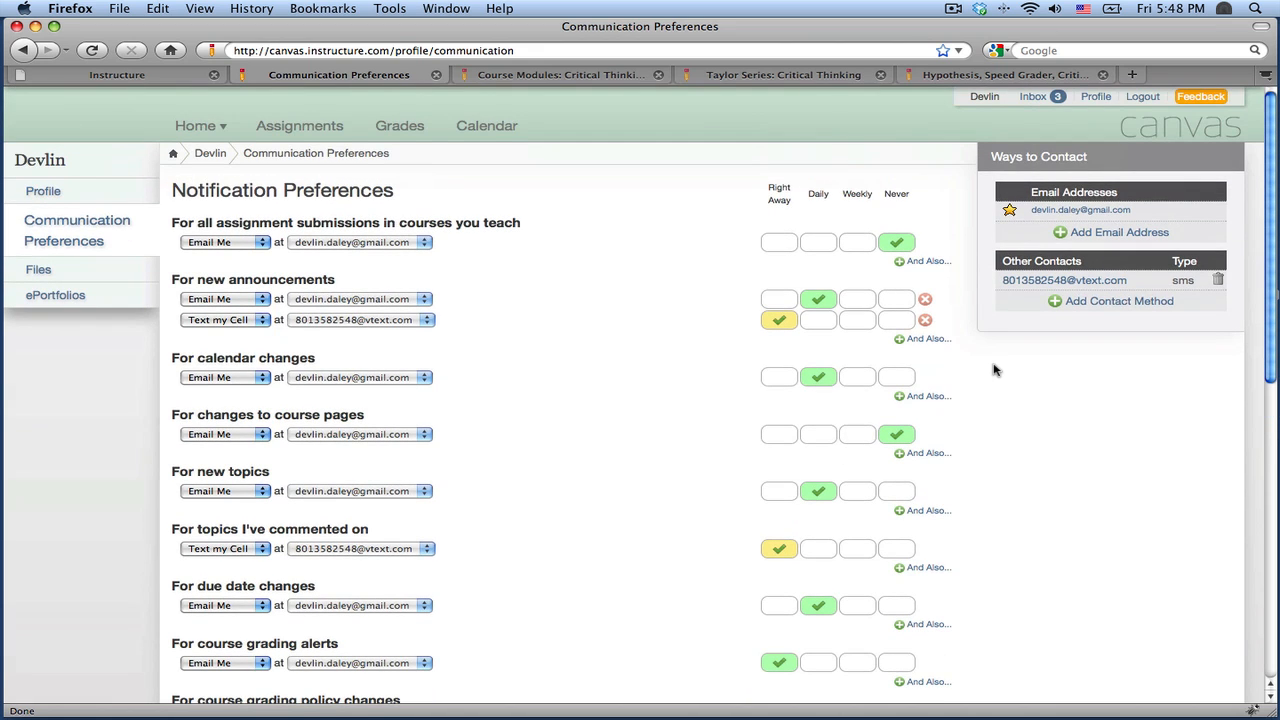
- On Course Modules, add the Logical Fallacy assignment as an item in Writing Workshop 1
left_click(560, 74)
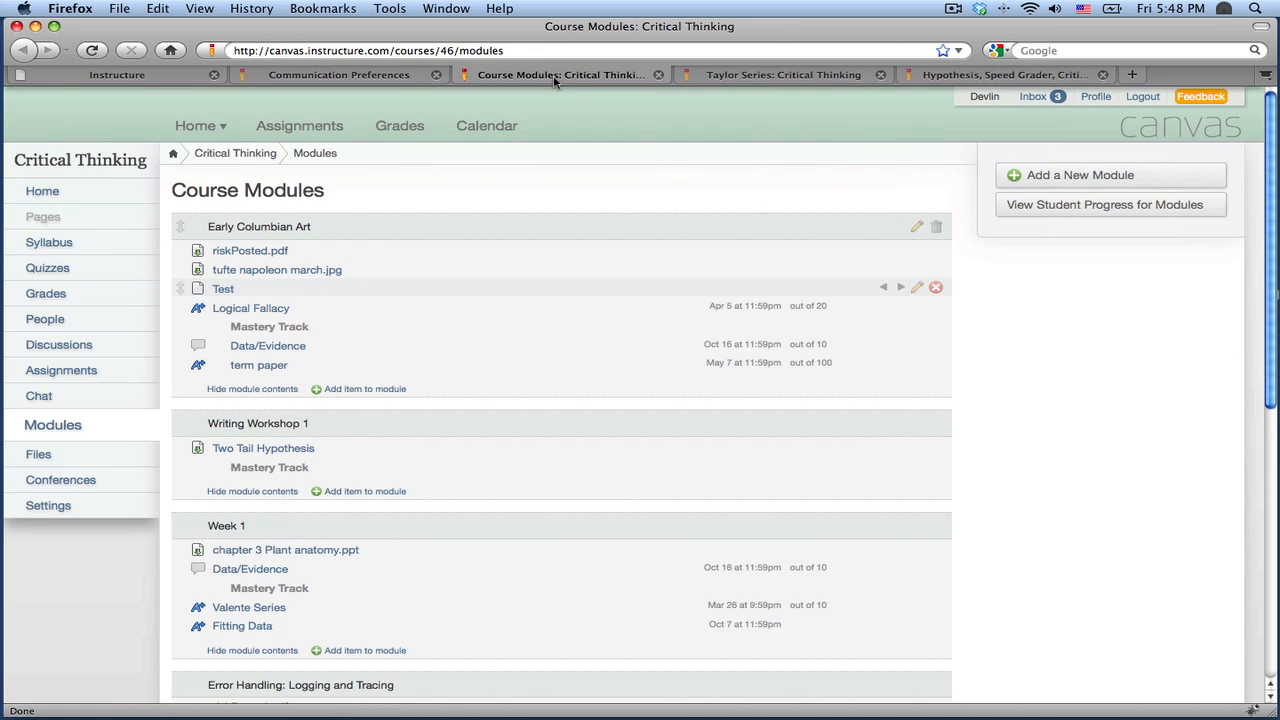
mouse_move(616, 174)
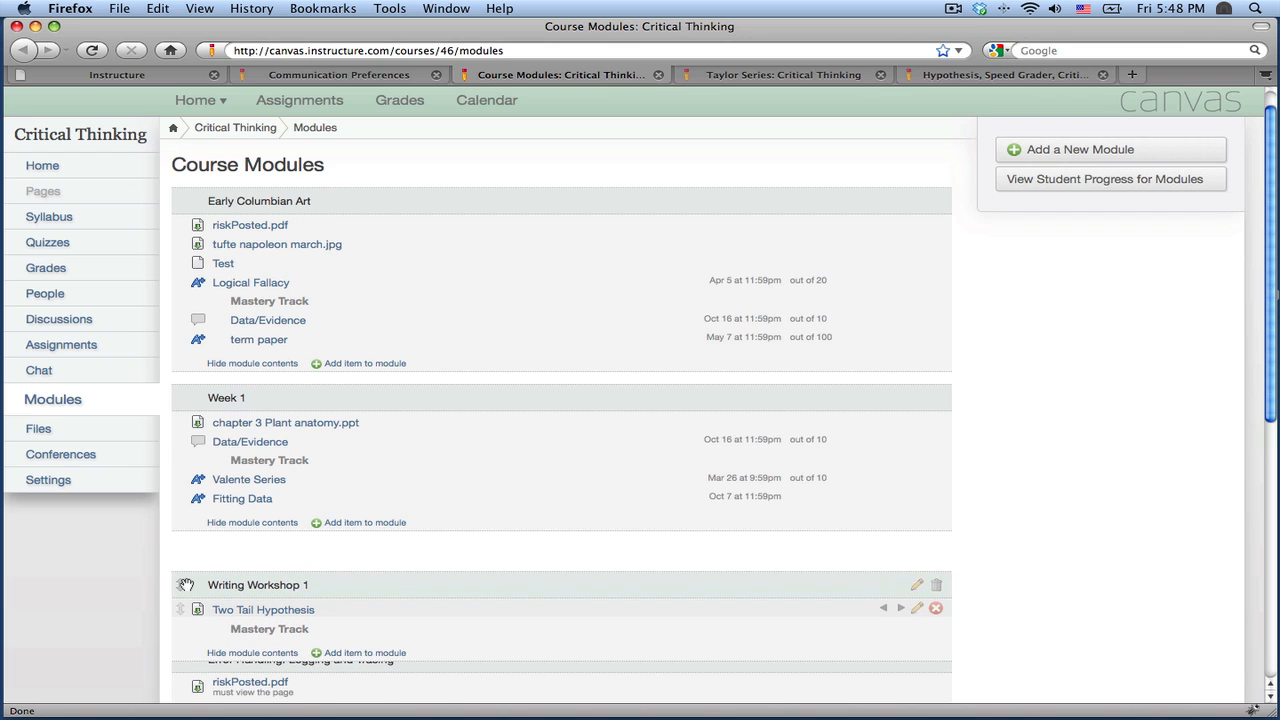
left_click(364, 652)
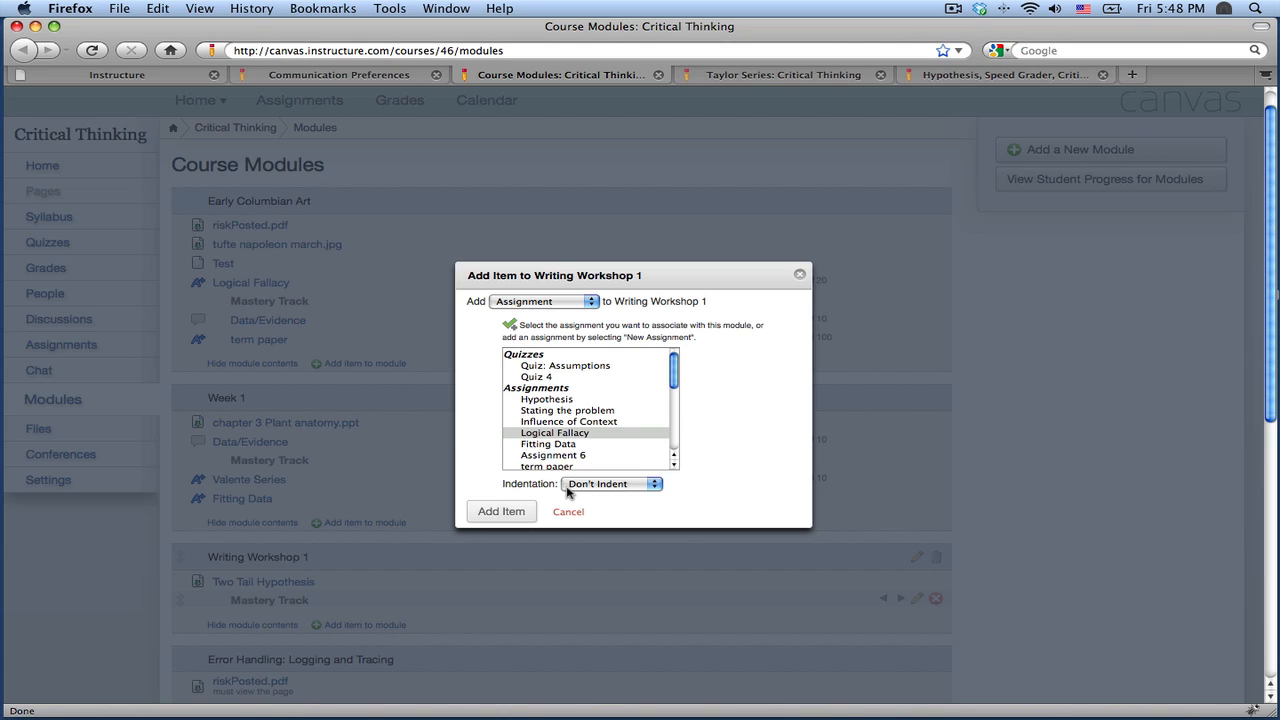
left_click(554, 432)
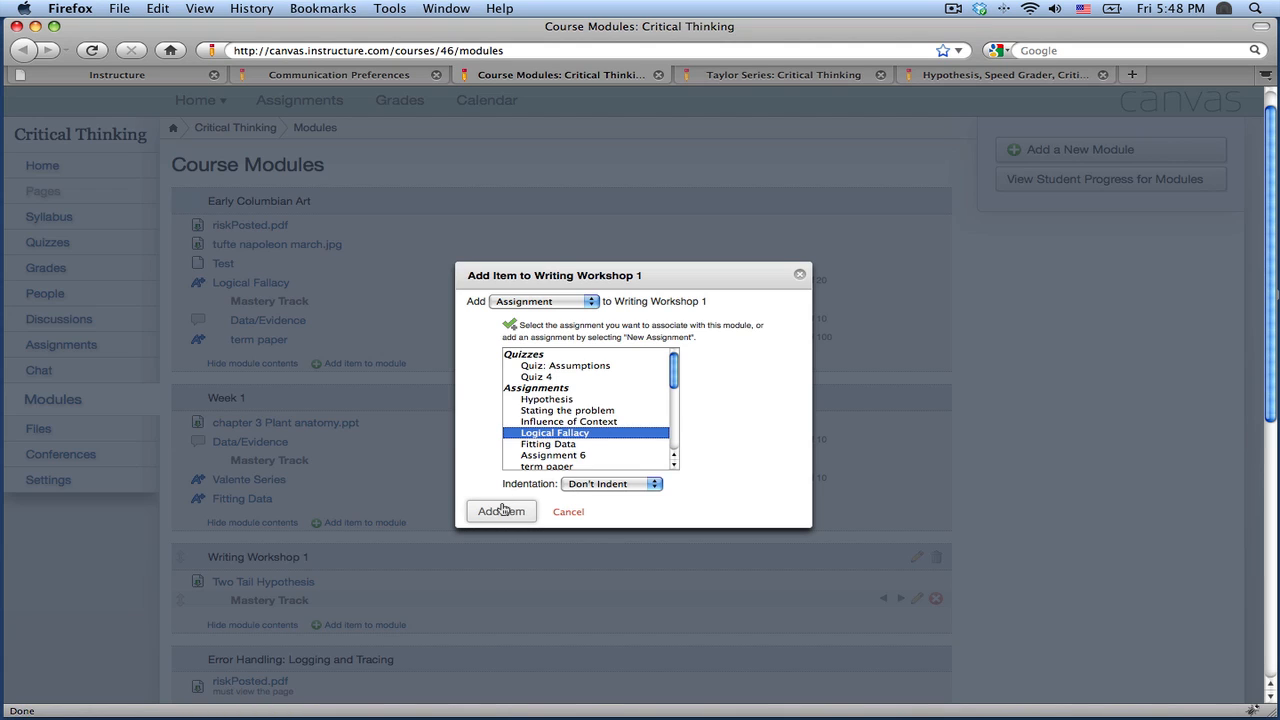
left_click(500, 512)
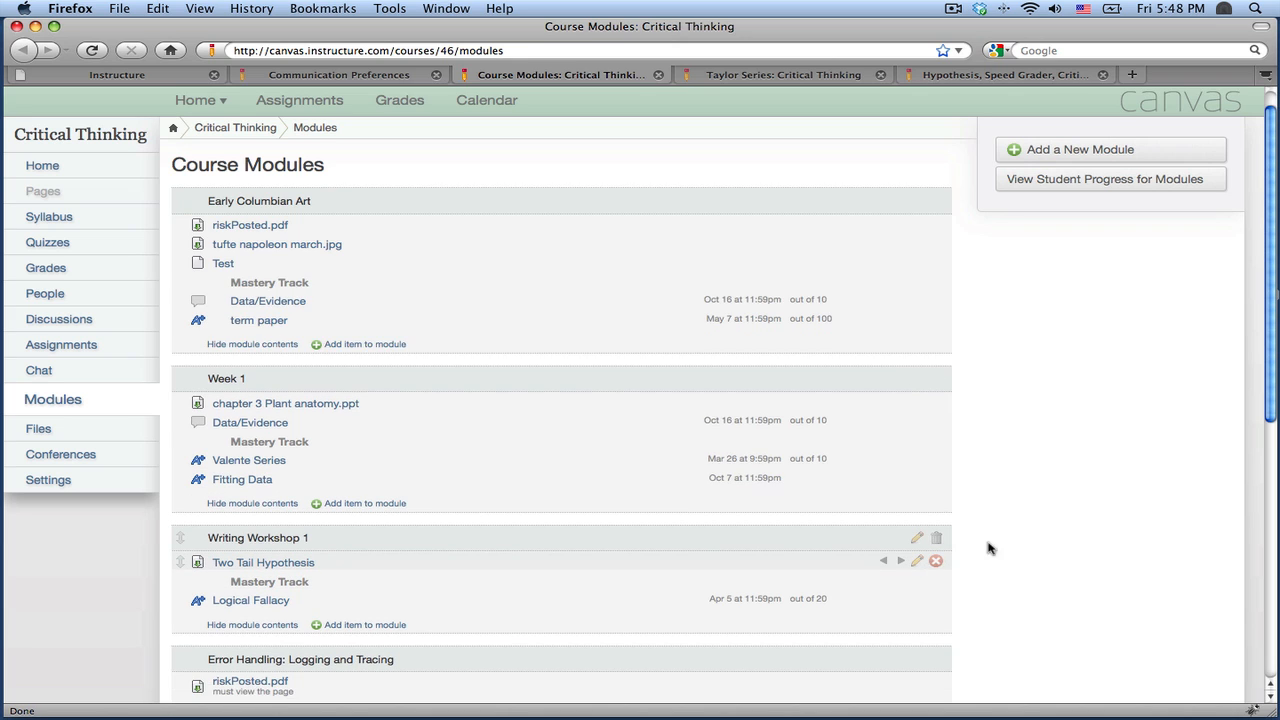
scroll("down", 3)
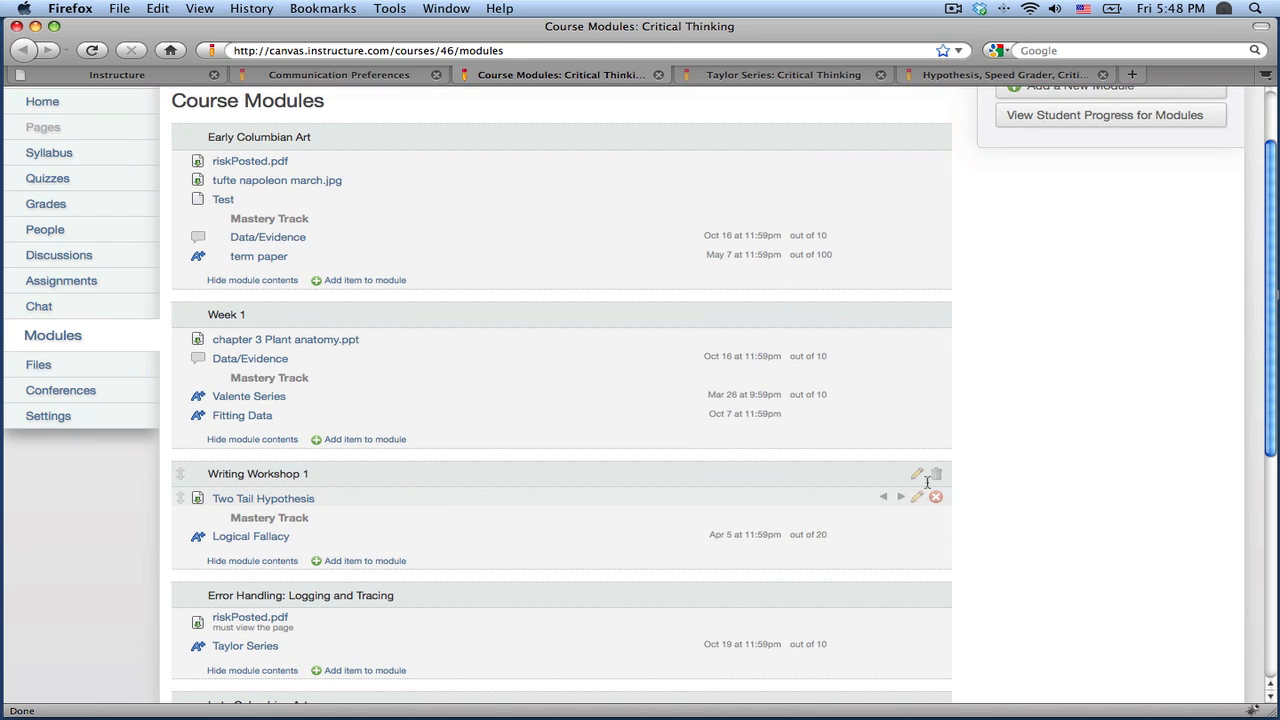
left_click(916, 472)
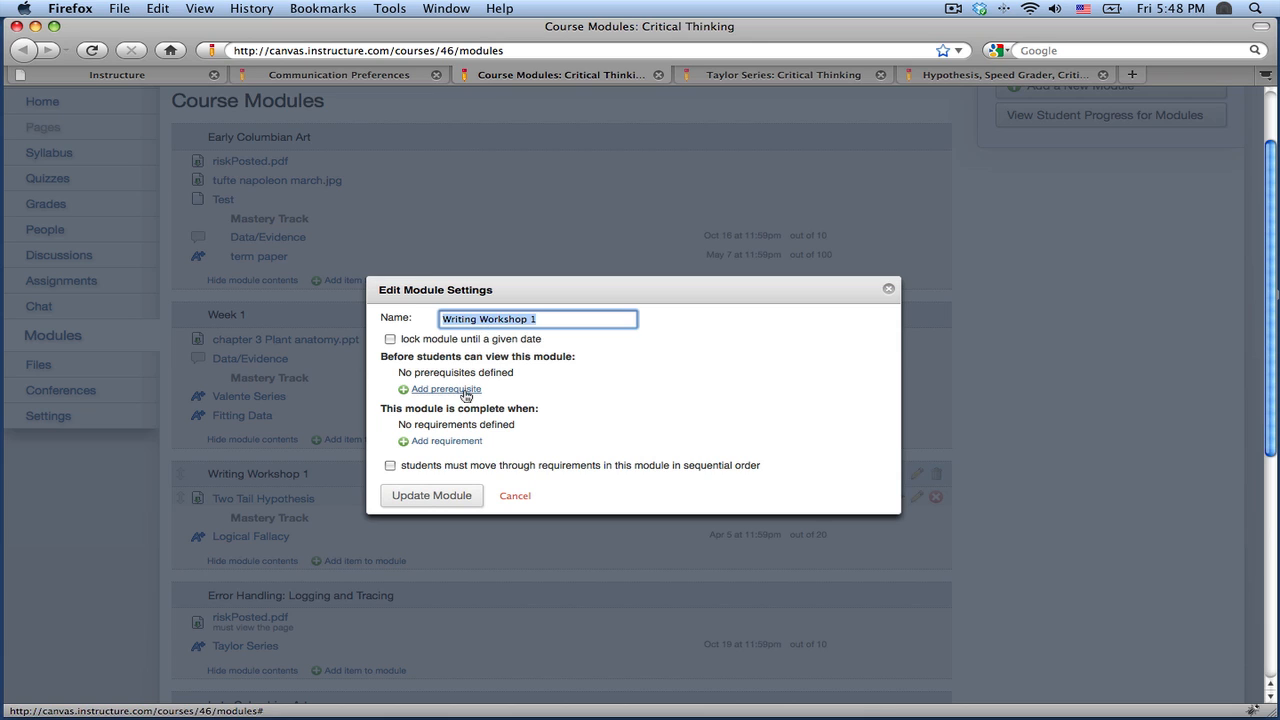
left_click(444, 388)
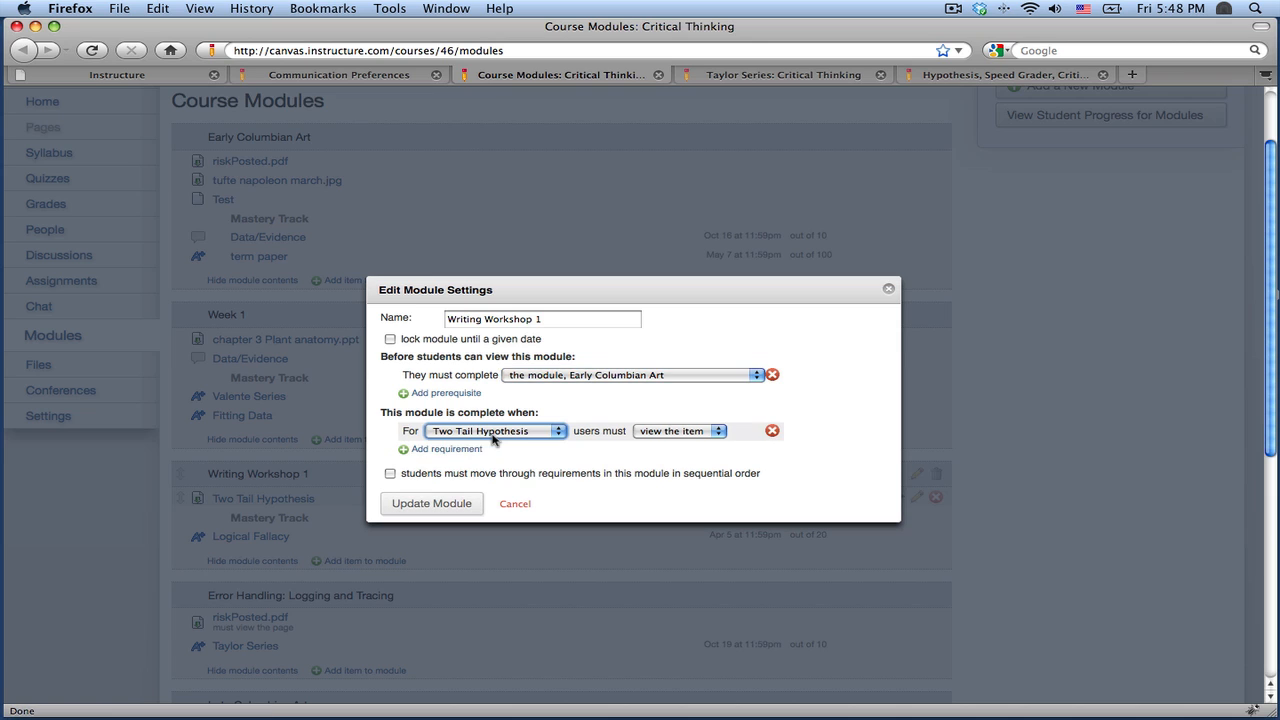
left_click(496, 430)
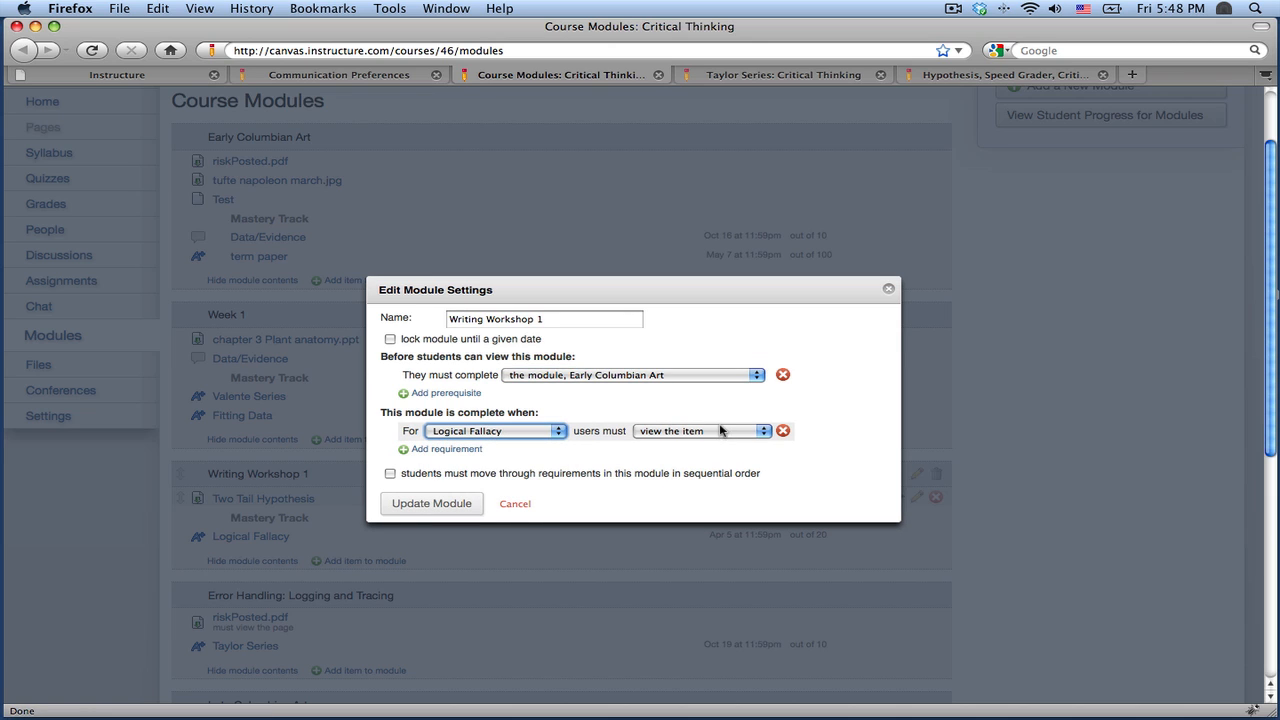
left_click(700, 430)
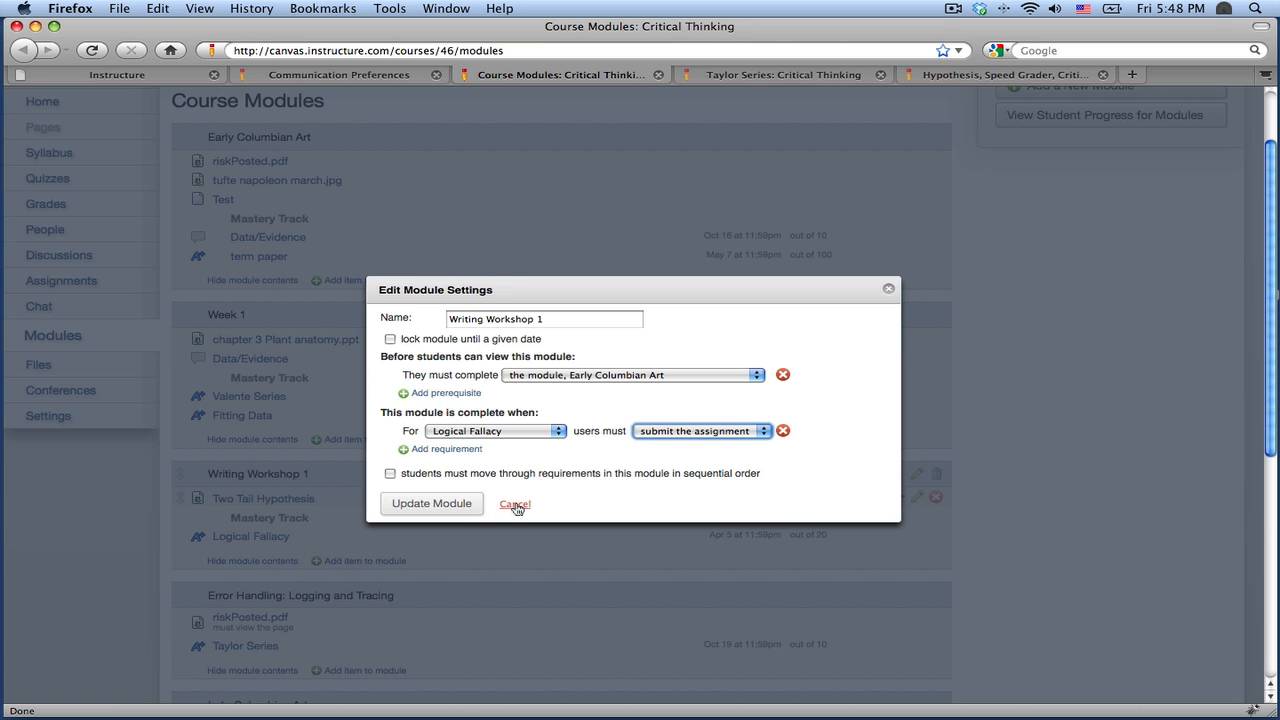
left_click(514, 504)
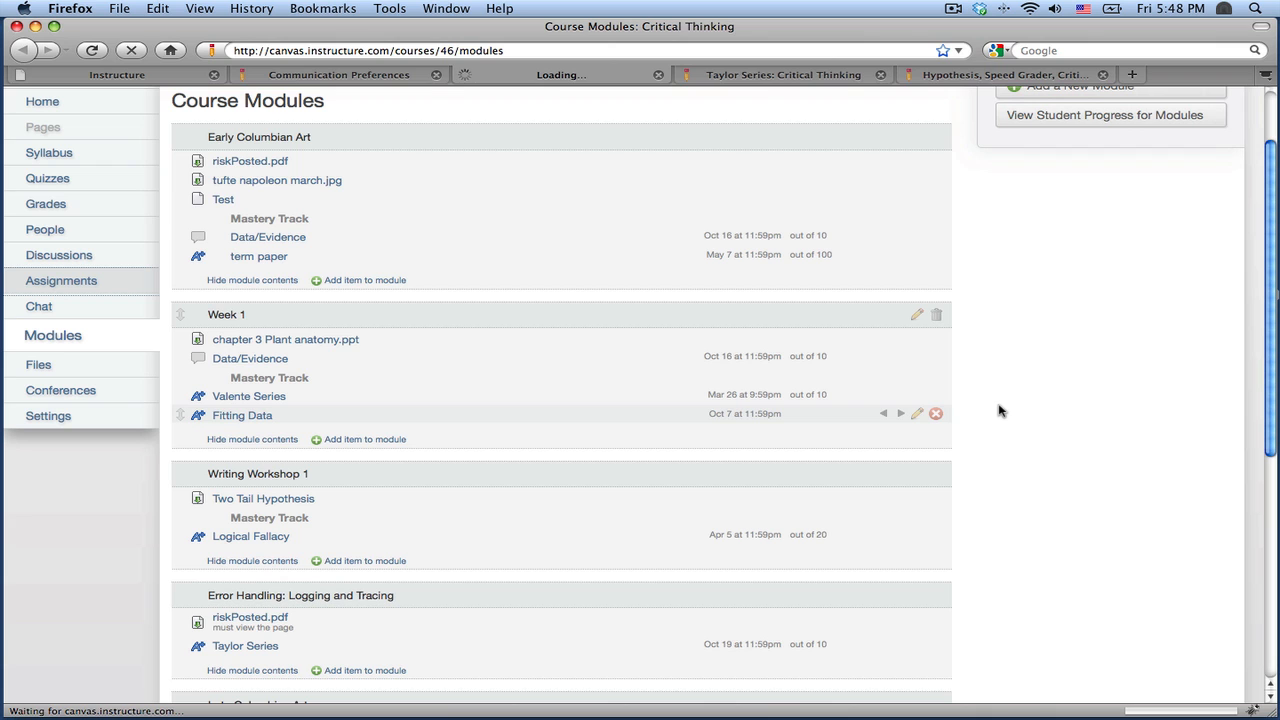
- Begin a new rubric on the Taylor Series assignment from the Assignments list
left_click(60, 280)
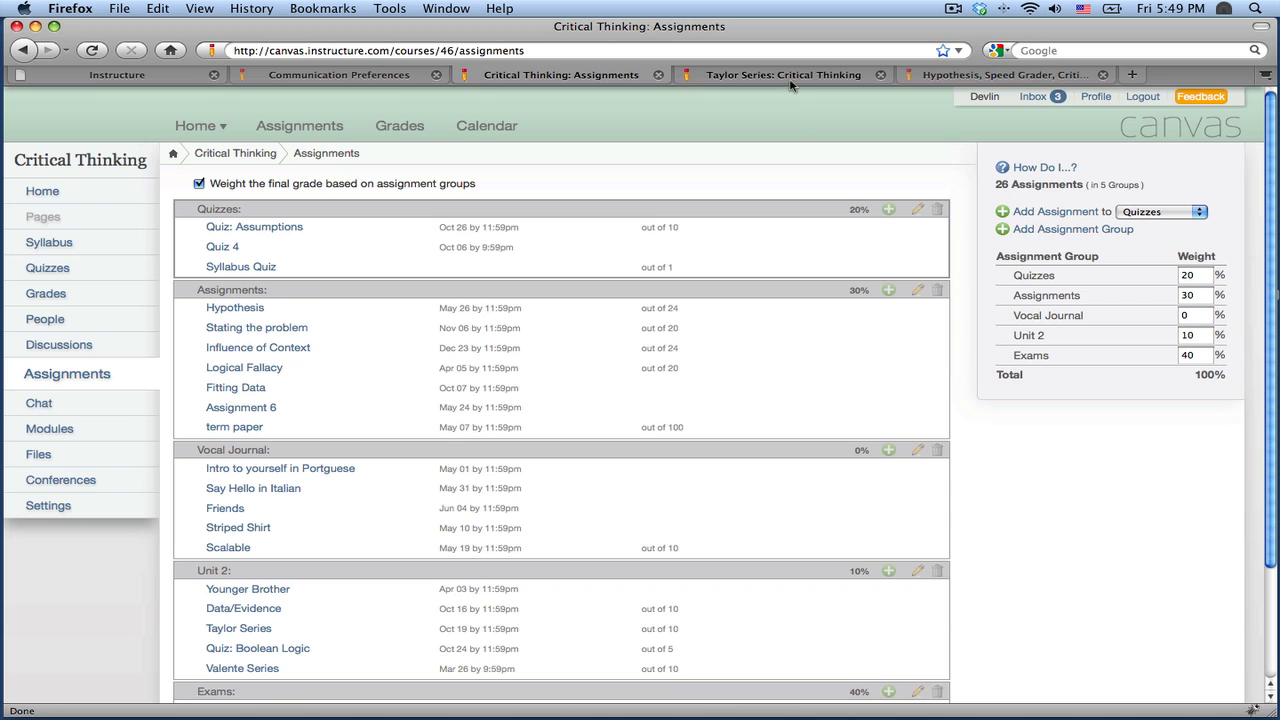
left_click(238, 628)
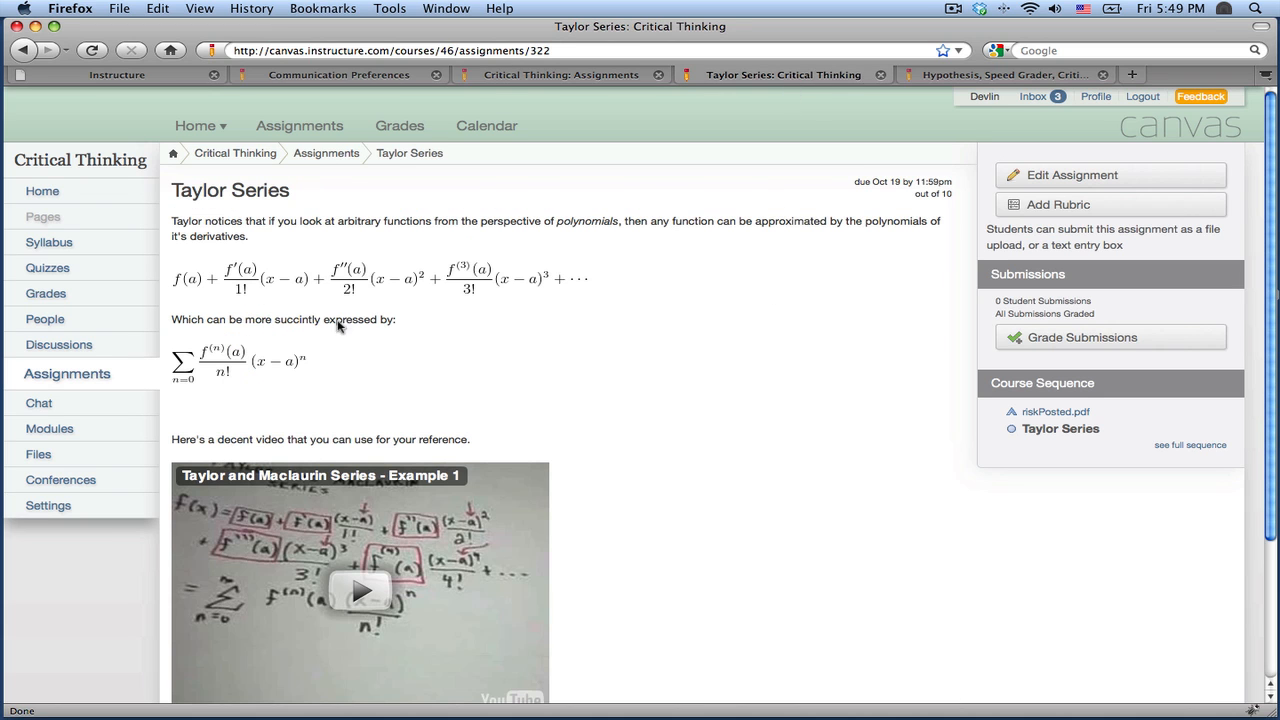
scroll("down", 3)
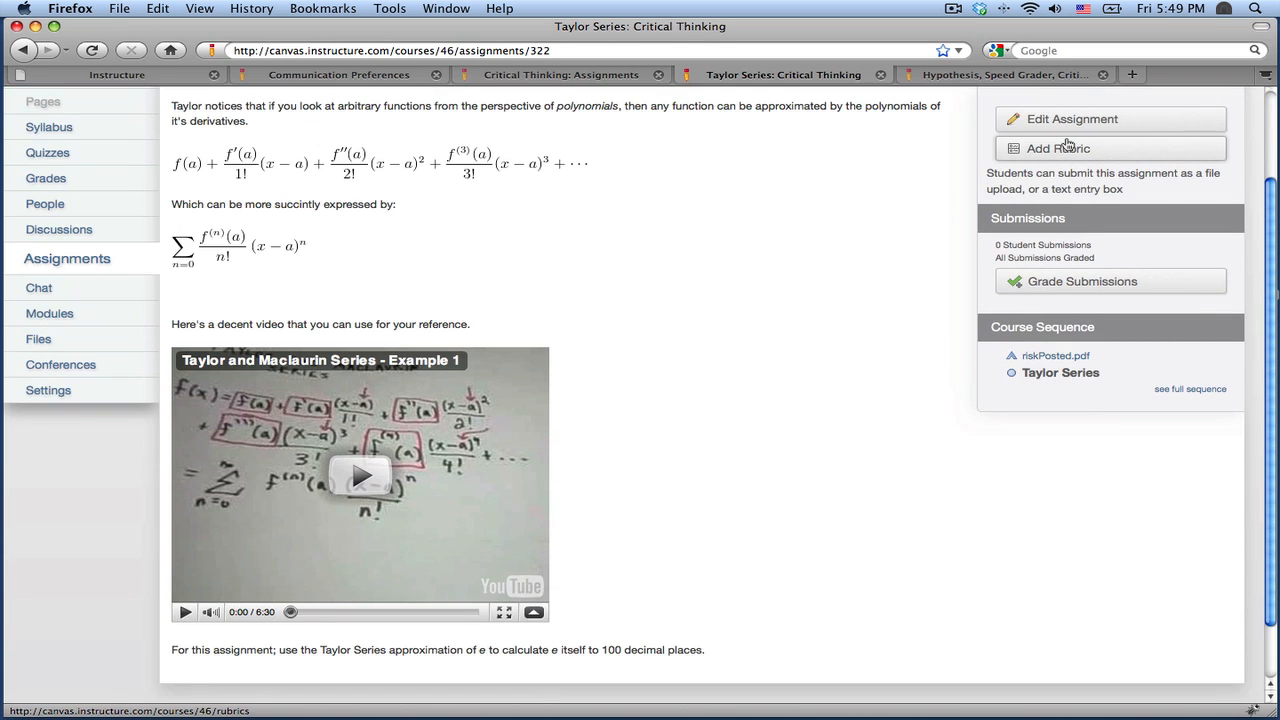
left_click(1058, 148)
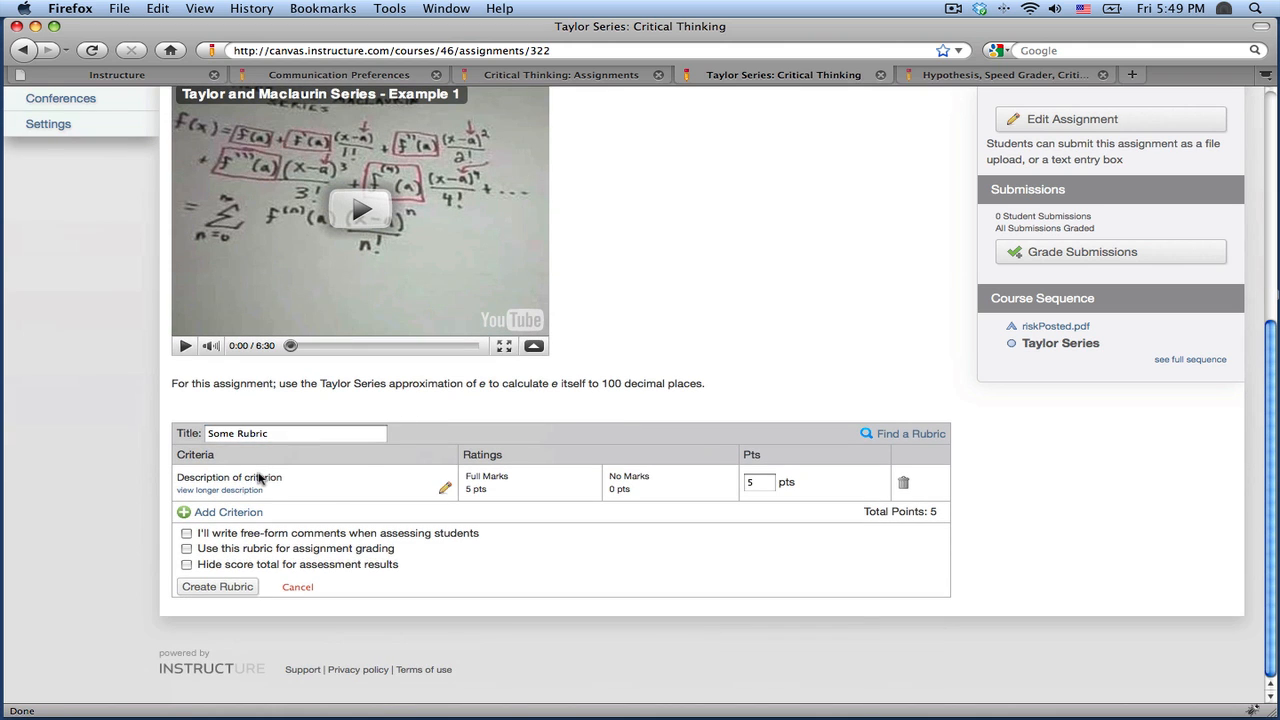
- Name the first criterion 'Structure of the argument' and look for existing rubrics to reuse
left_click(444, 488)
type("St")
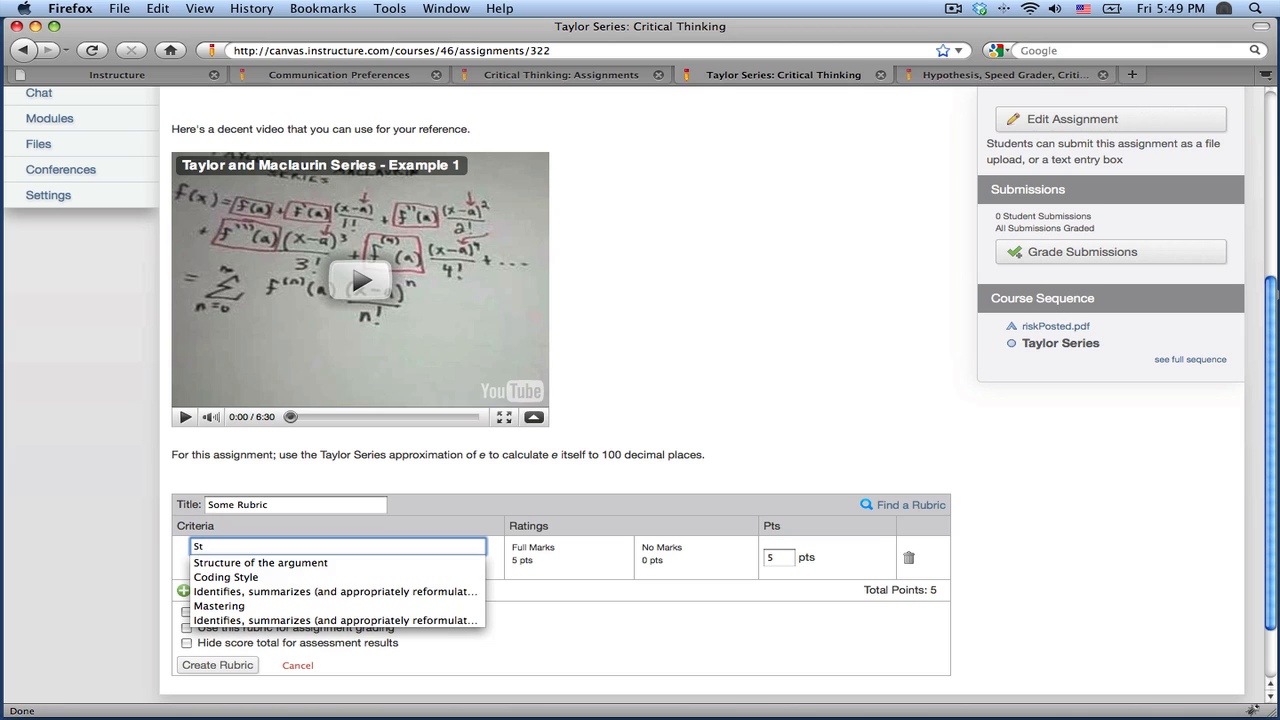
left_click(260, 562)
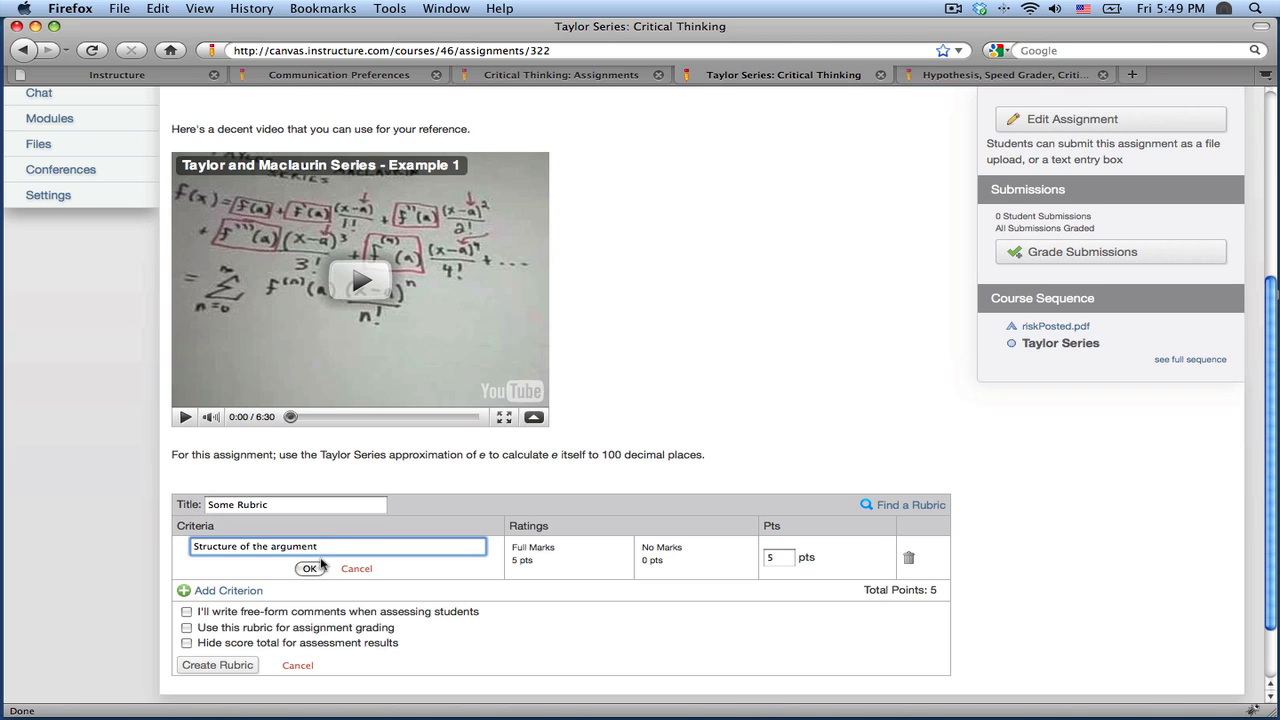
left_click(310, 568)
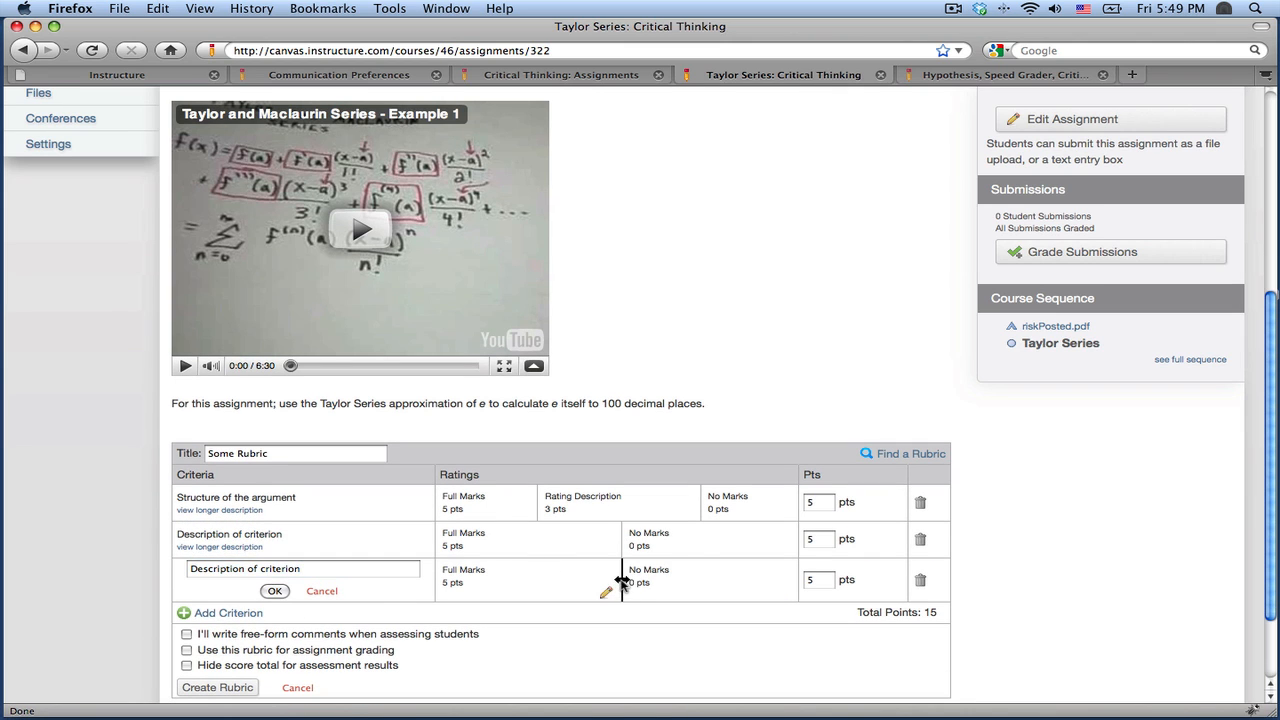
left_click(900, 452)
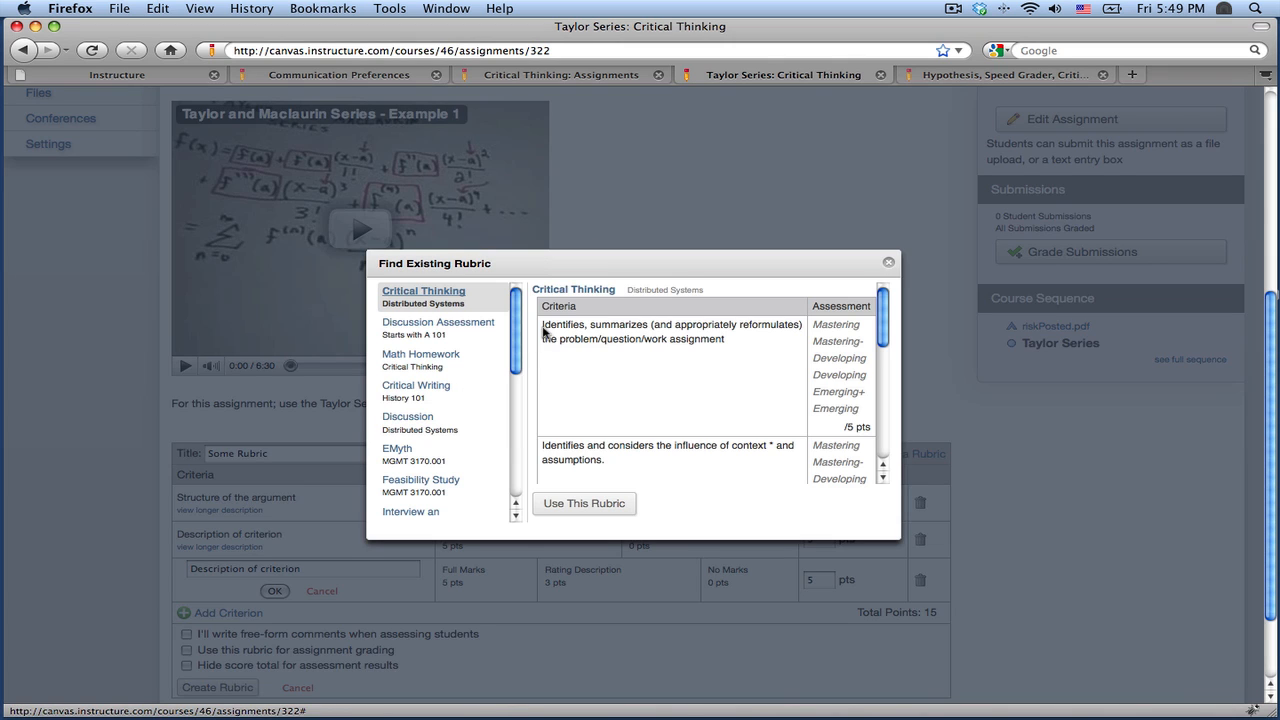
- Preview the Math Homework rubric (Explanation, Use of Visuals, Mechanics, 15 points) on Taylor Series
left_click(420, 354)
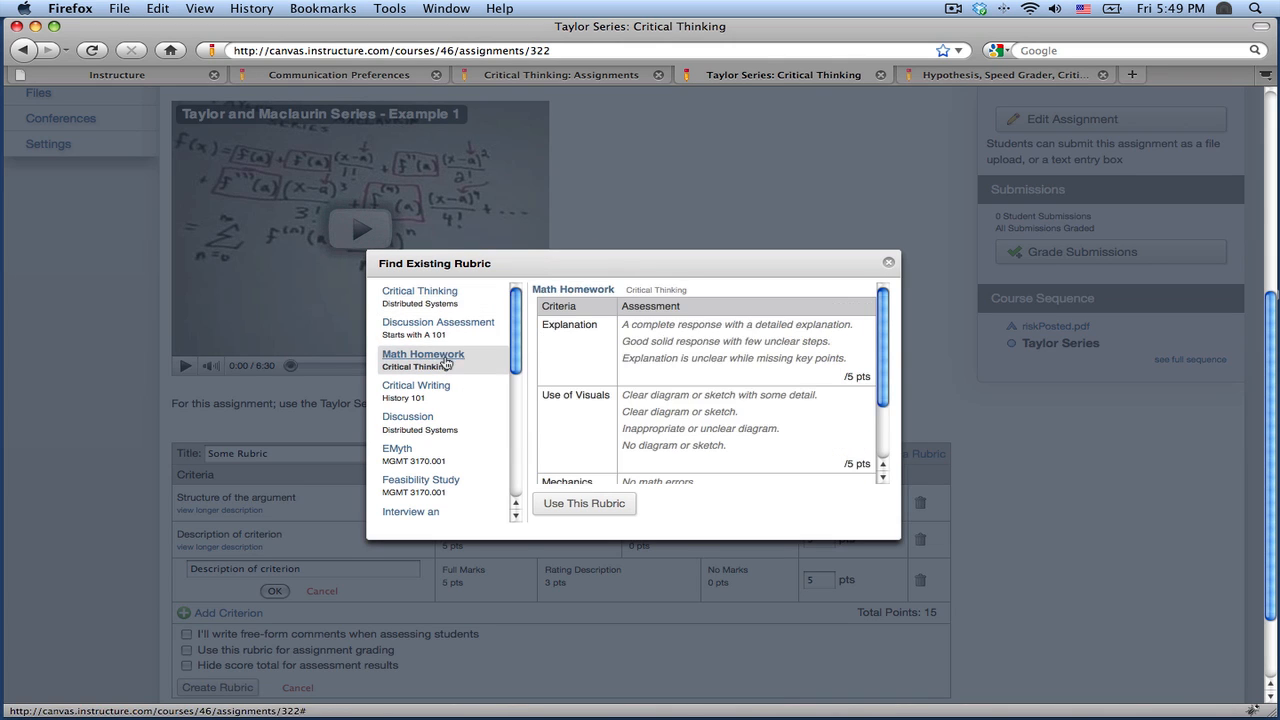
scroll("down", 3)
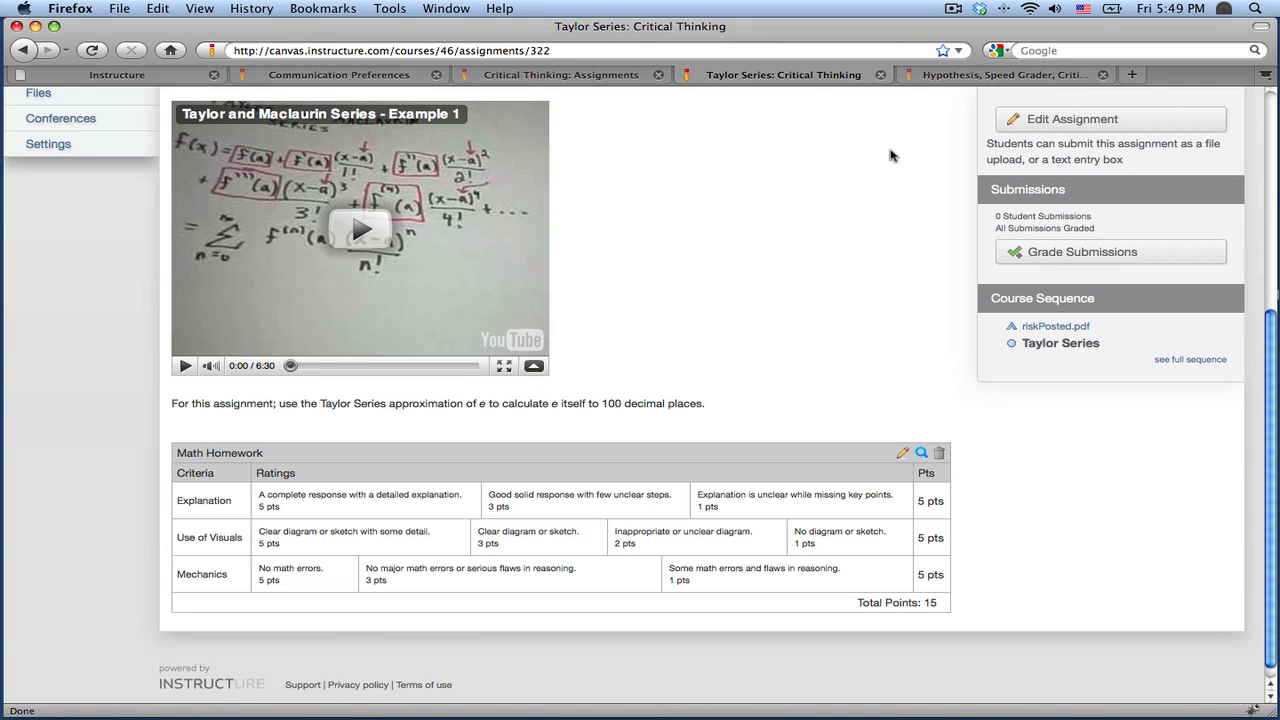
mouse_move(960, 104)
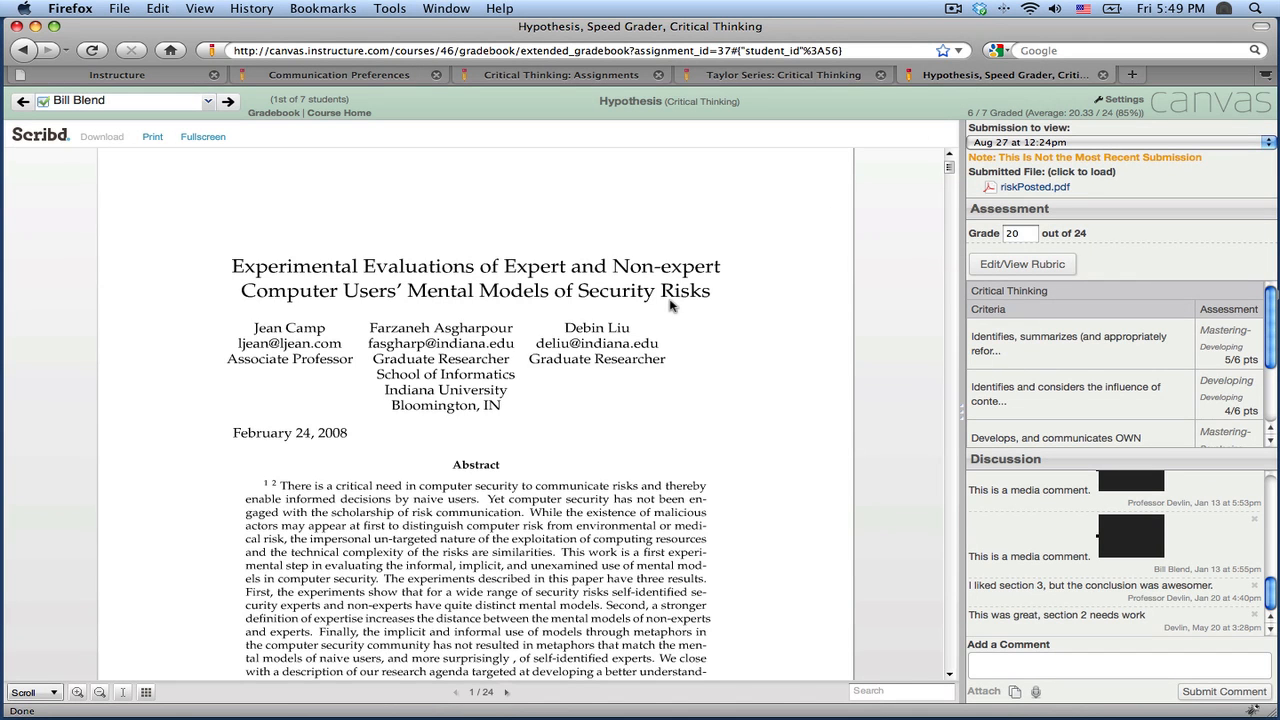
mouse_move(458, 248)
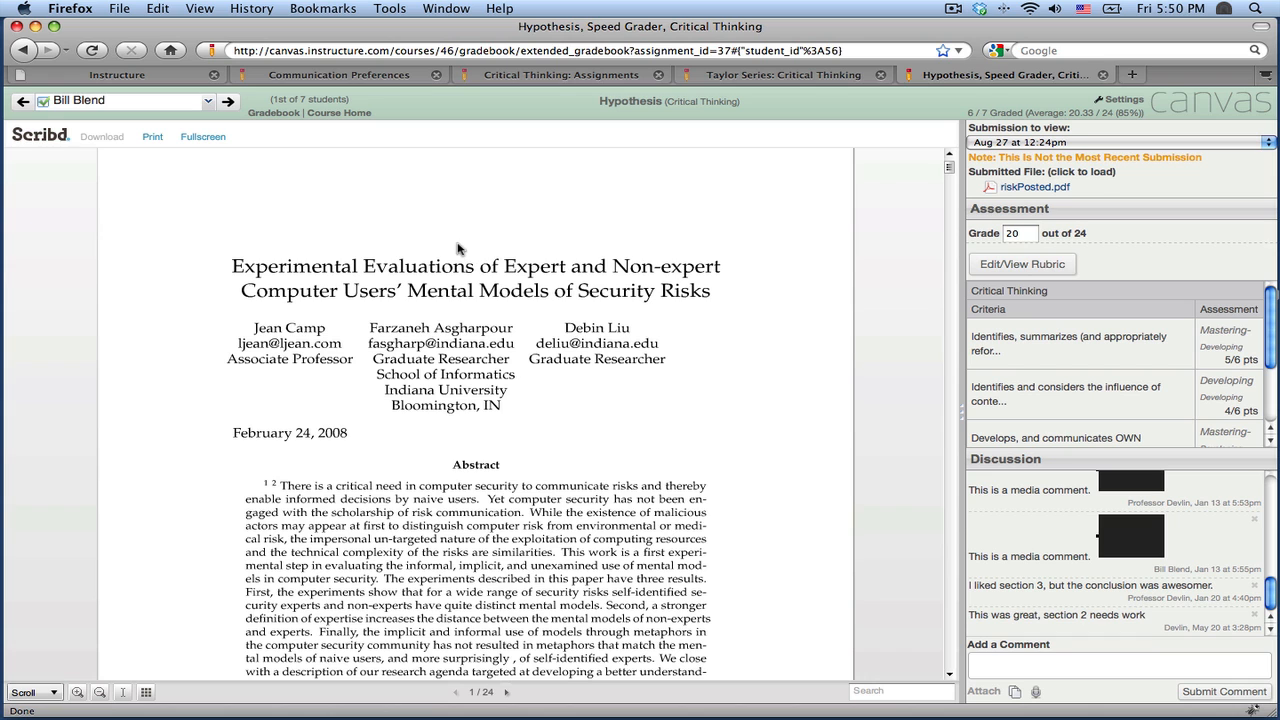
mouse_move(452, 390)
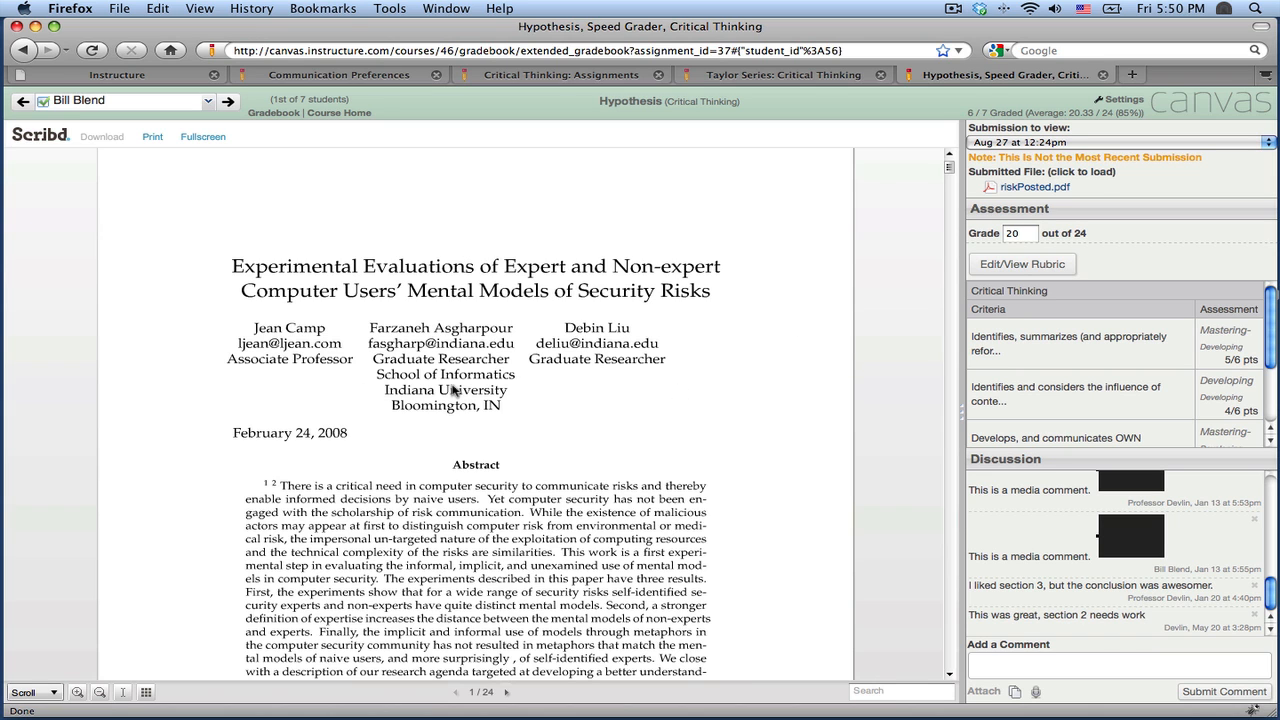
- Scroll through the submitted paper in SpeedGrader and move to the next student's submission
scroll("down", 3)
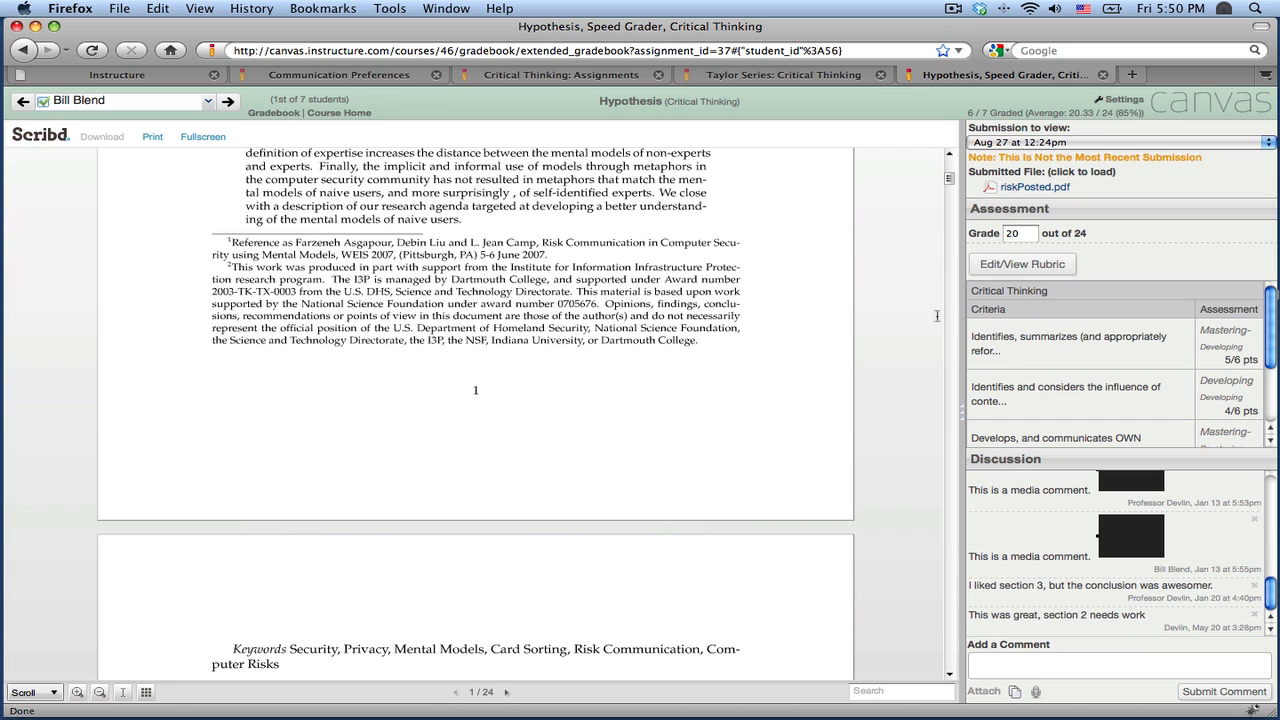
left_click(1022, 264)
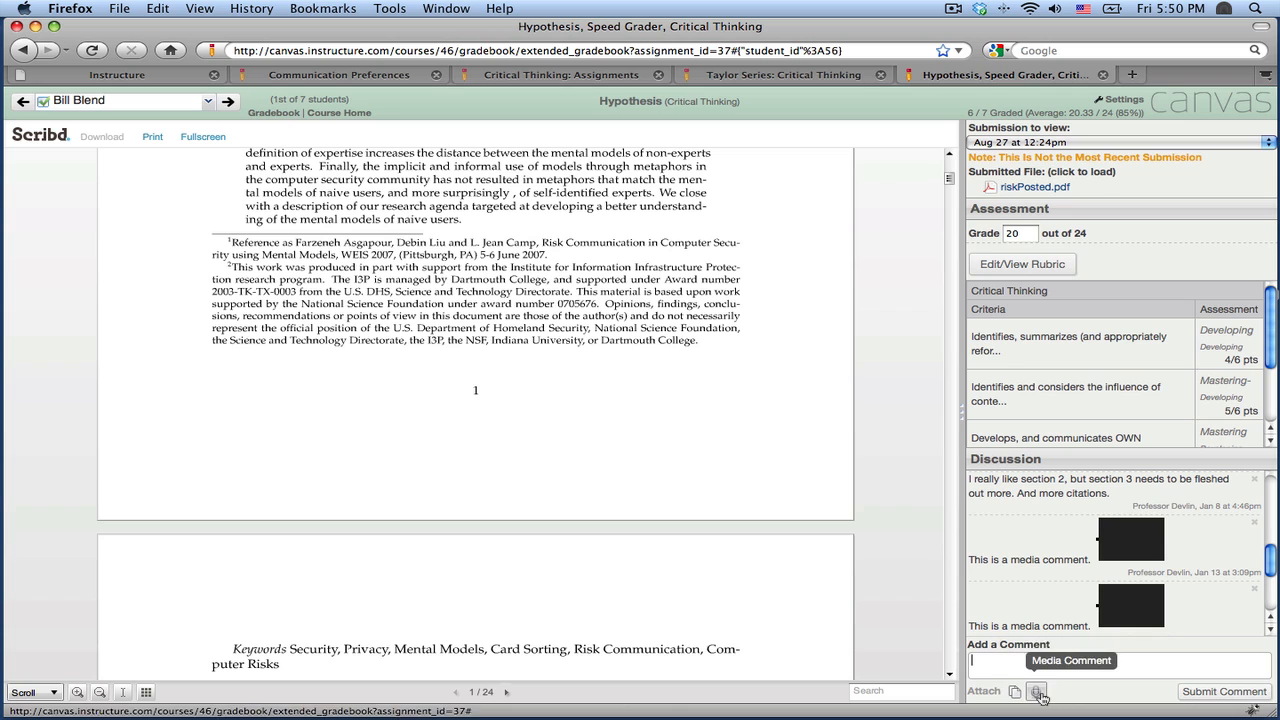
left_click(228, 100)
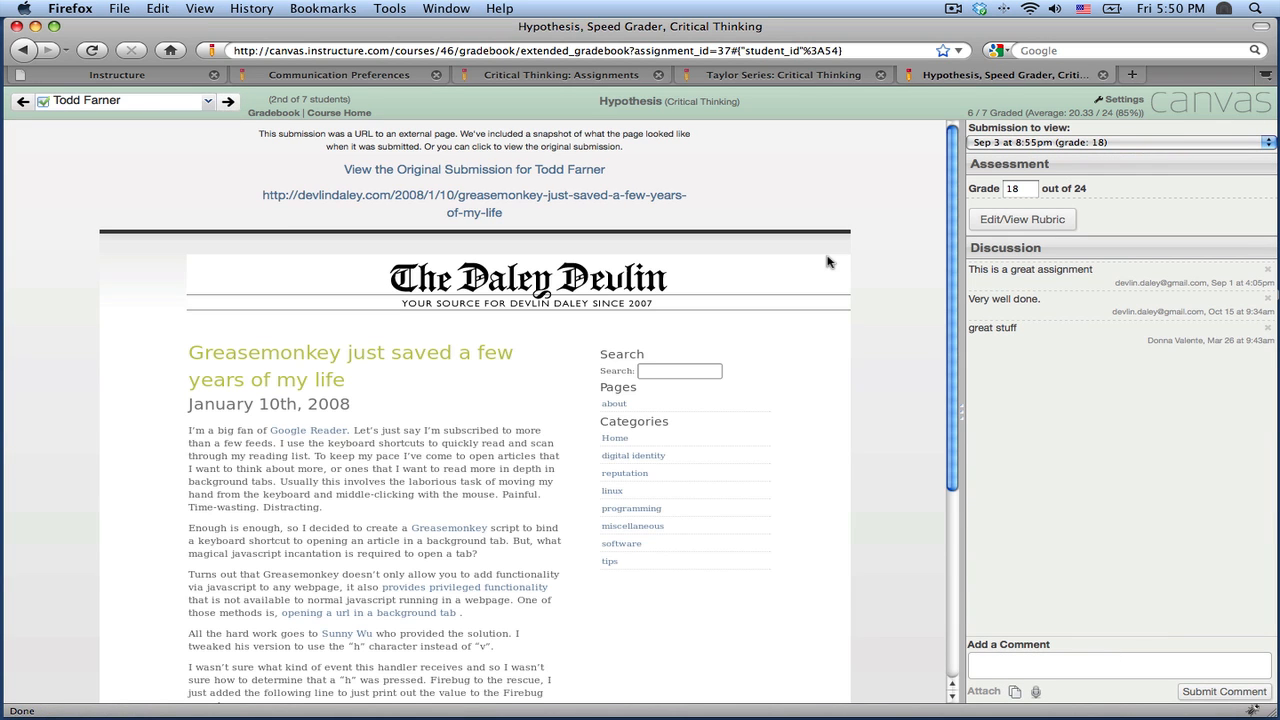
mouse_move(490, 172)
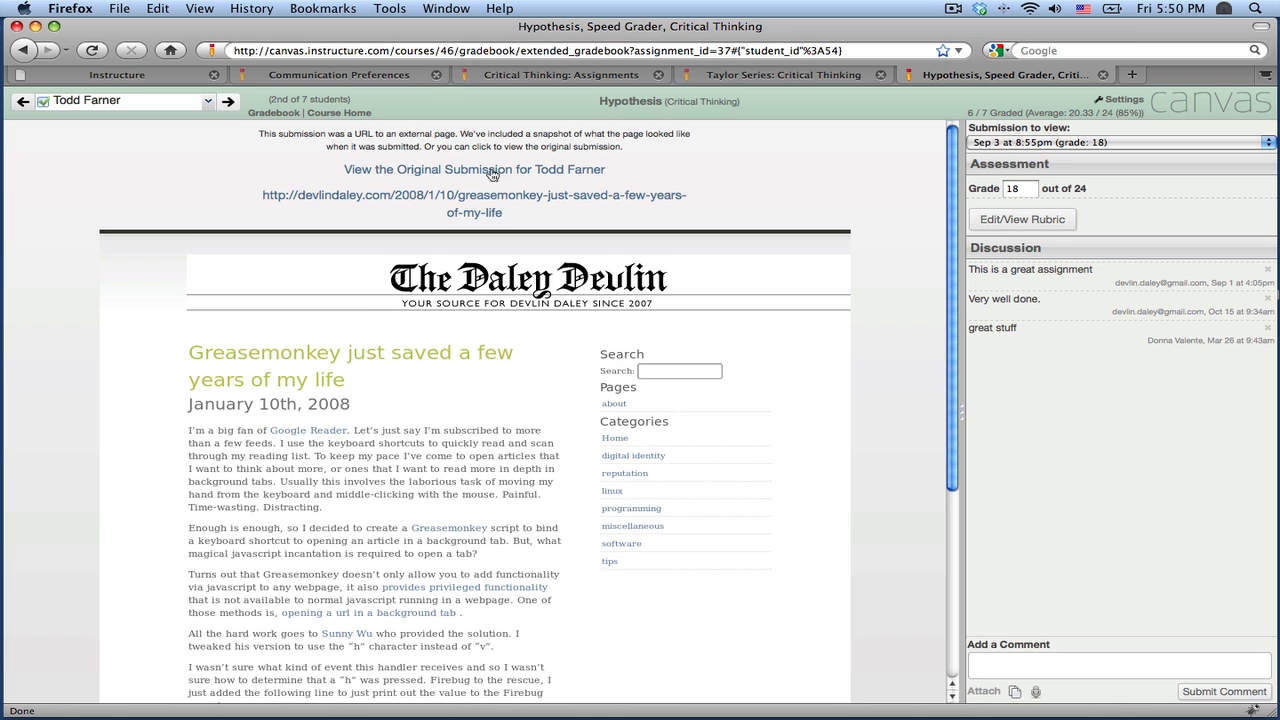
mouse_move(700, 440)
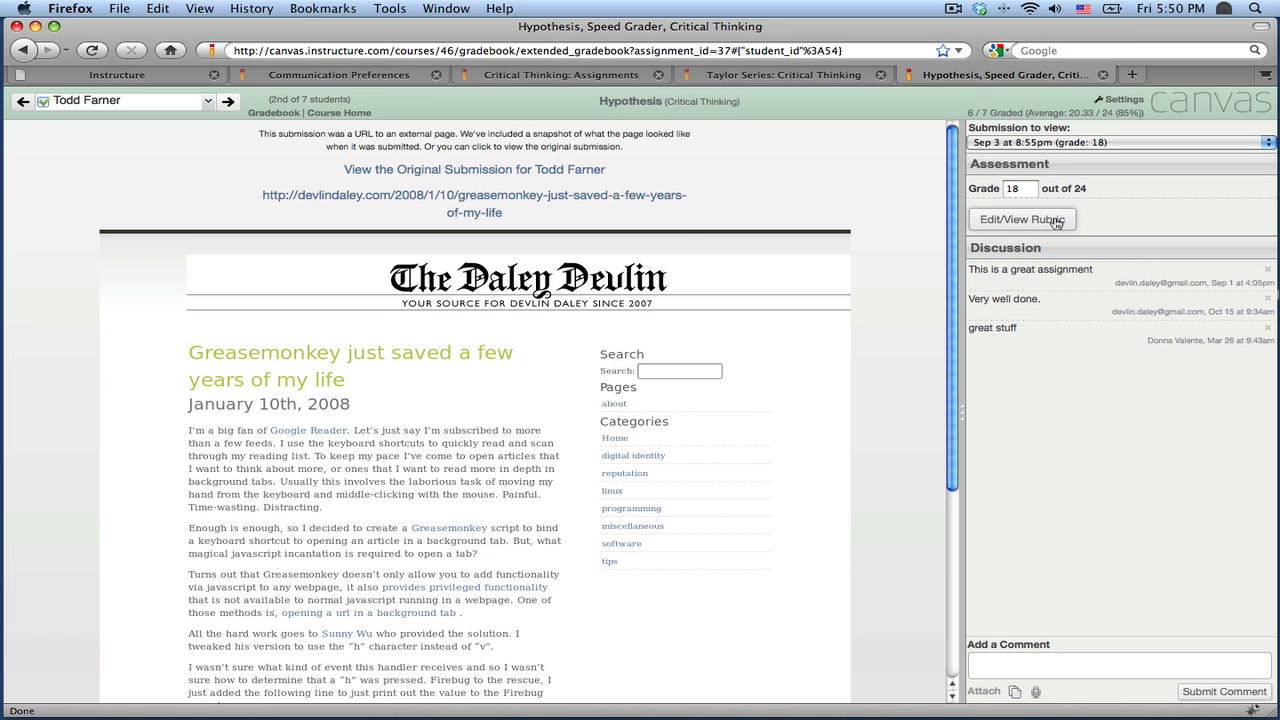
- View this submission's Critical Thinking rubric ratings and cancel without changing the 18 grade
left_click(1022, 218)
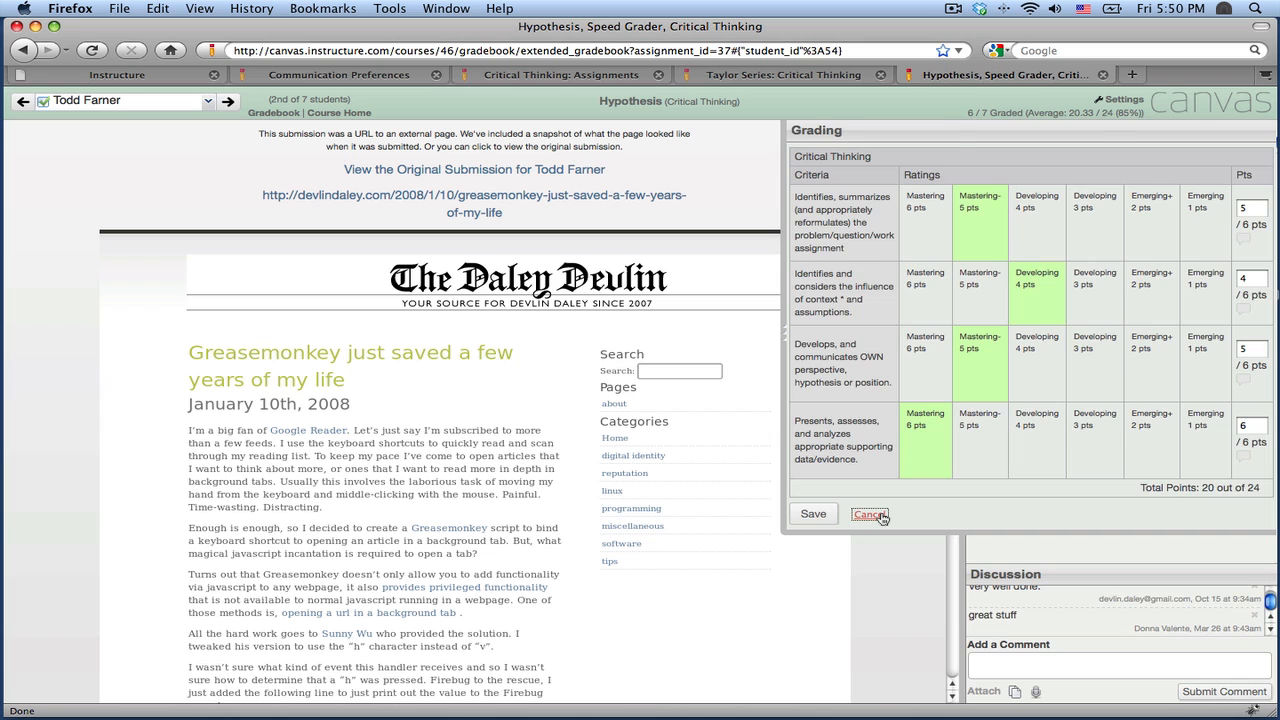
left_click(868, 514)
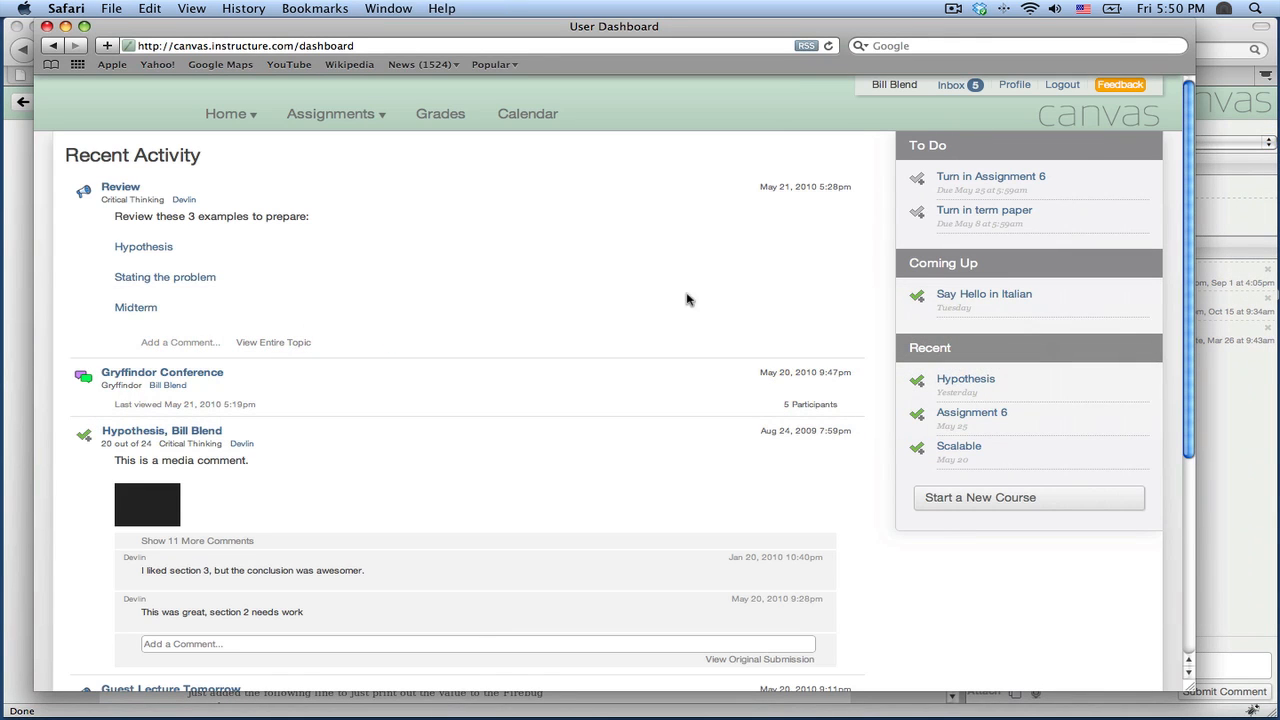
mouse_move(836, 276)
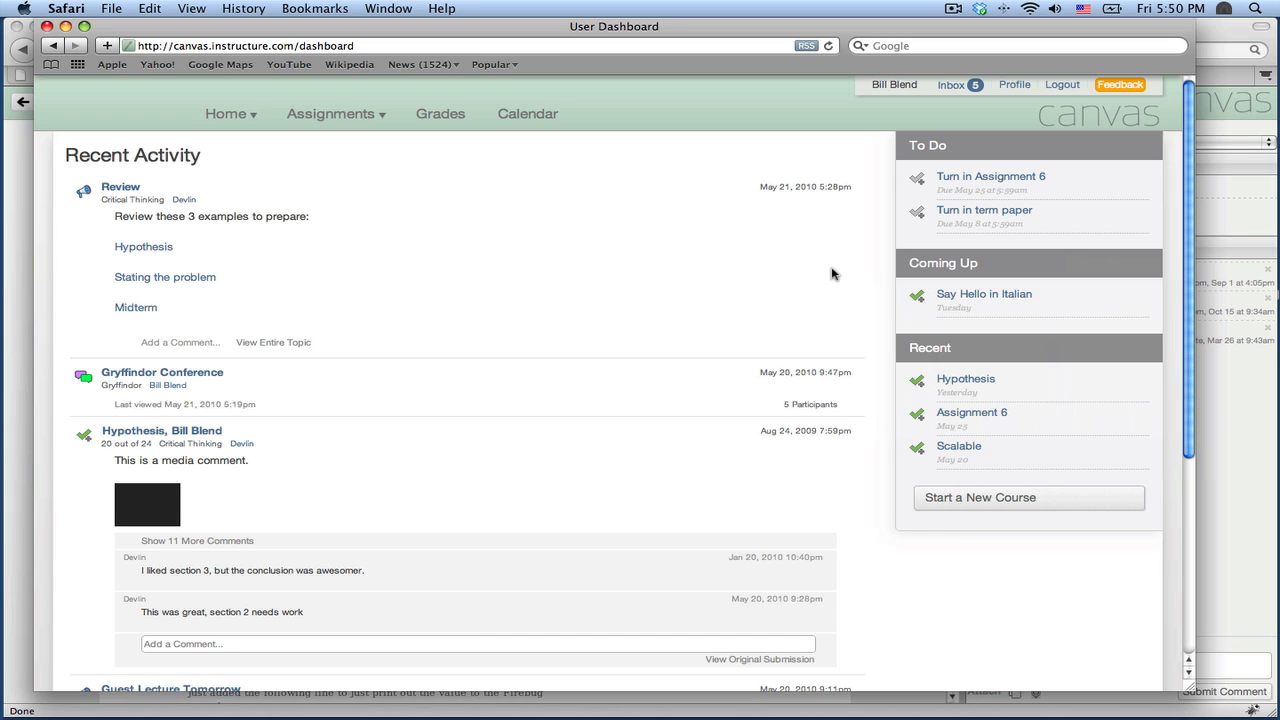
mouse_move(864, 232)
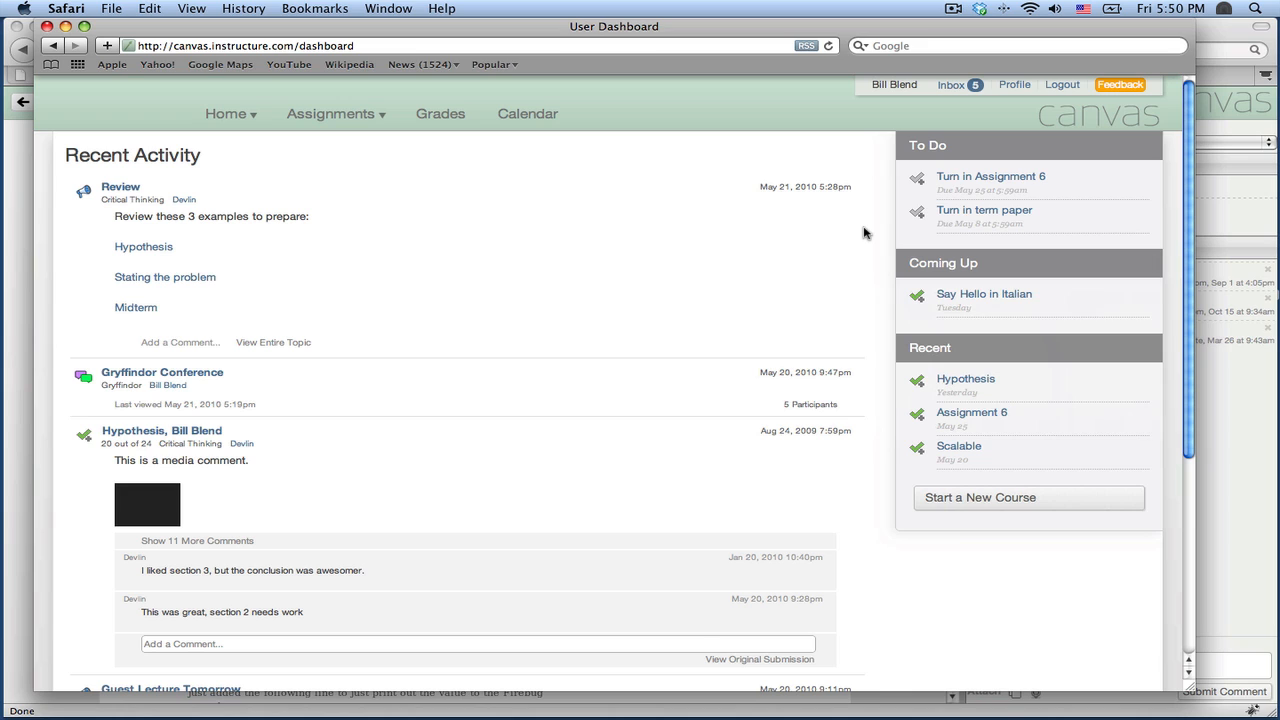
mouse_move(862, 240)
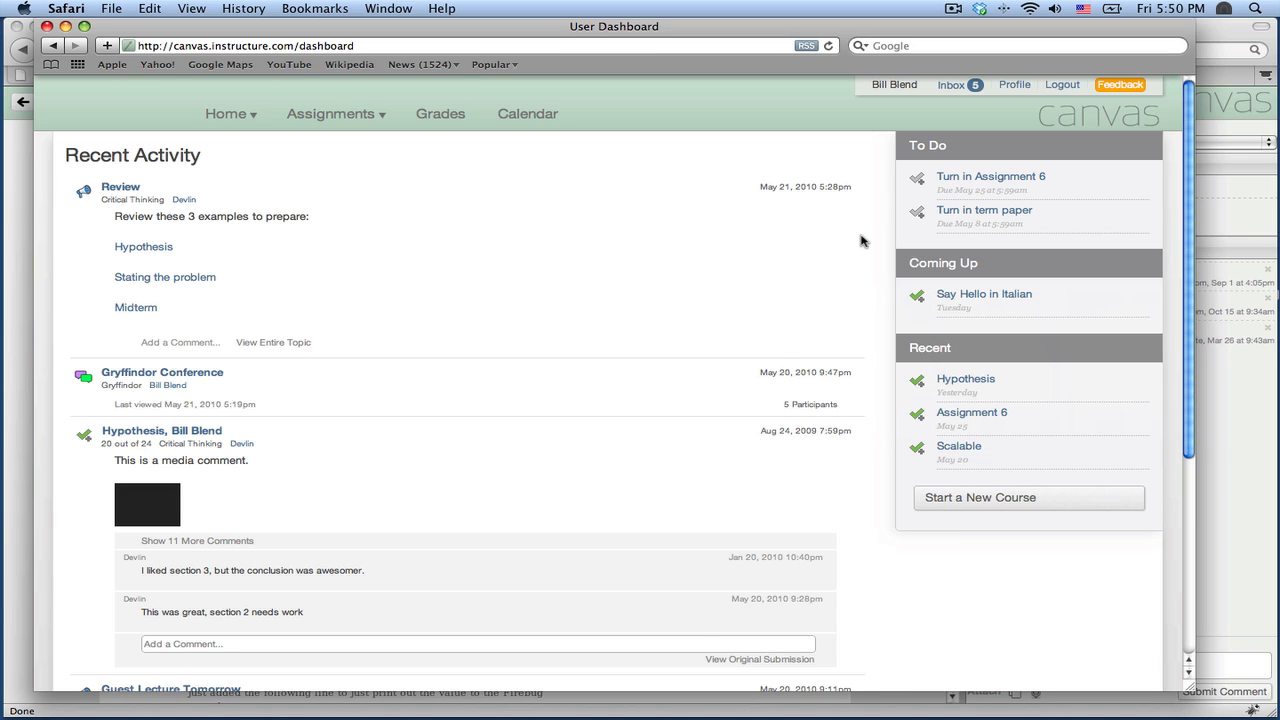
- From the Home dropdown's Current Groups, go to the Gryffindor group page
left_click(228, 112)
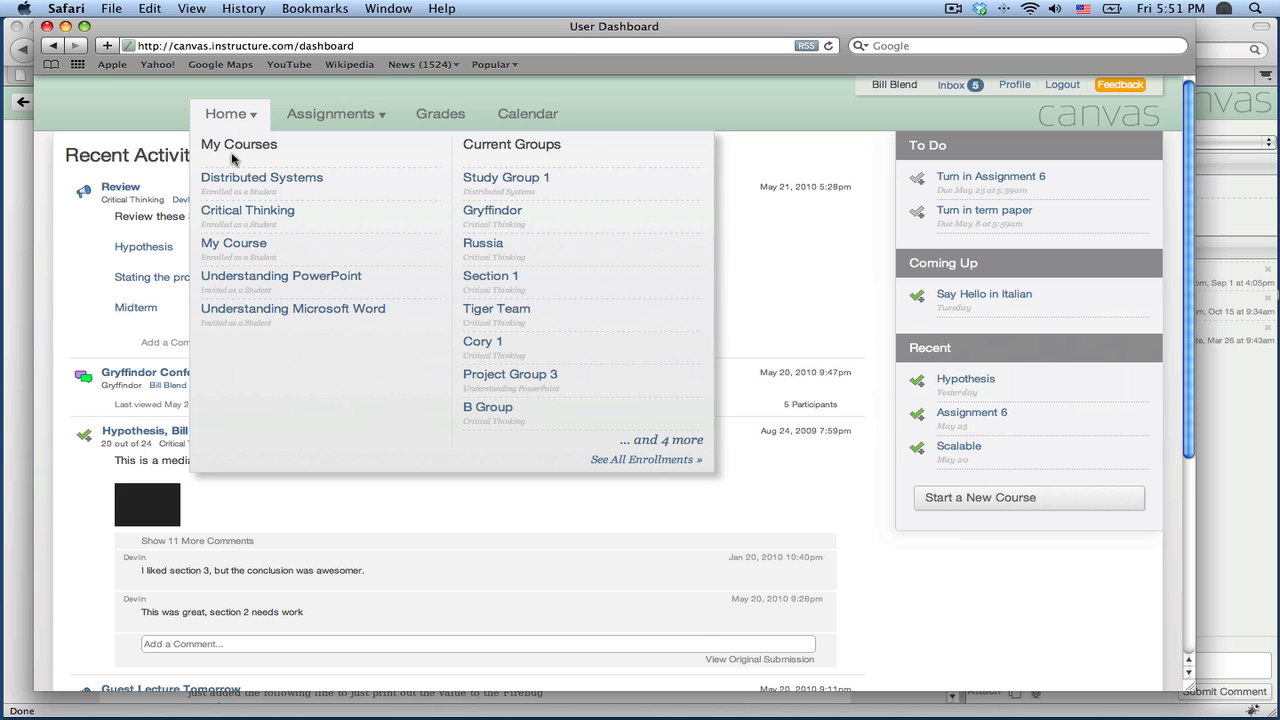
mouse_move(490, 284)
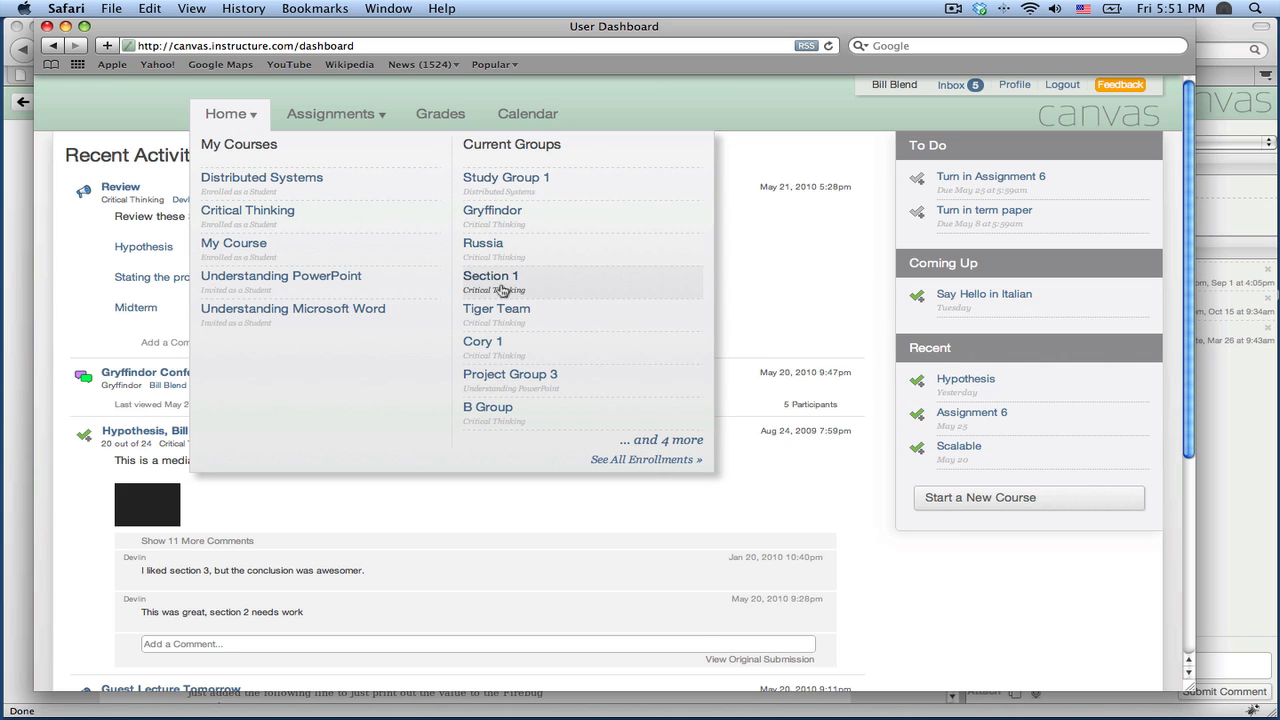
left_click(490, 276)
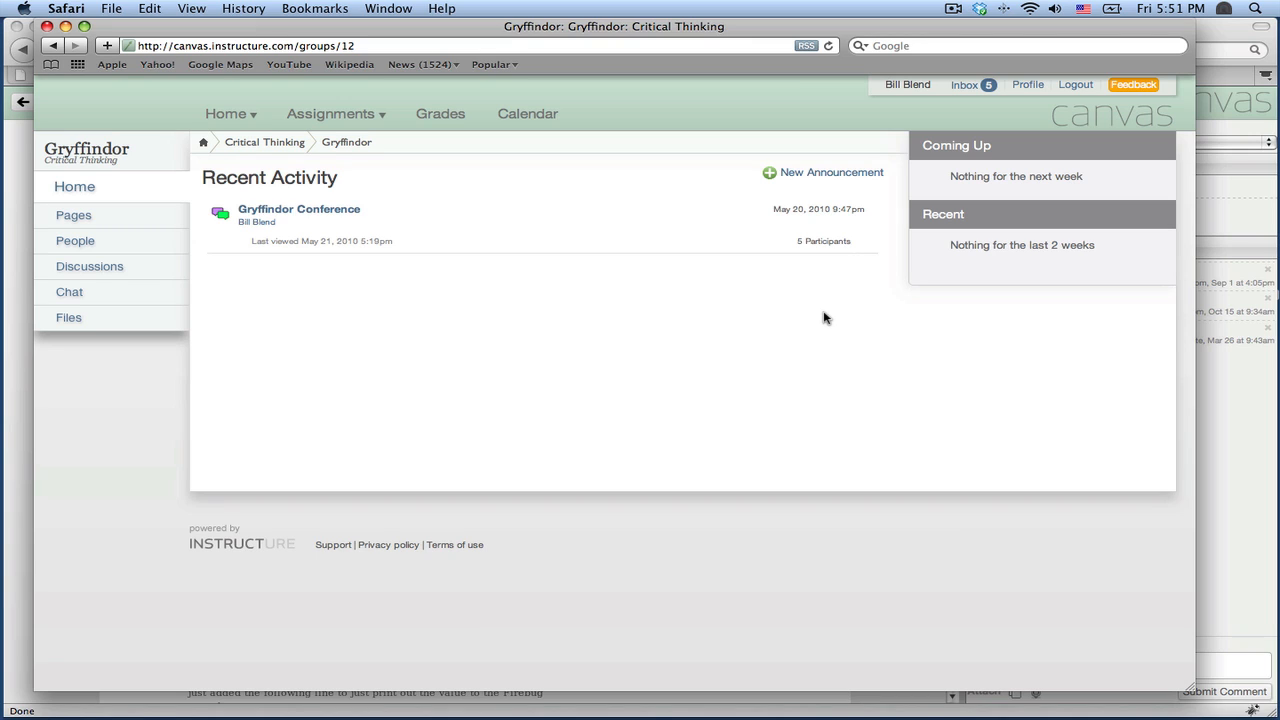
mouse_move(810, 352)
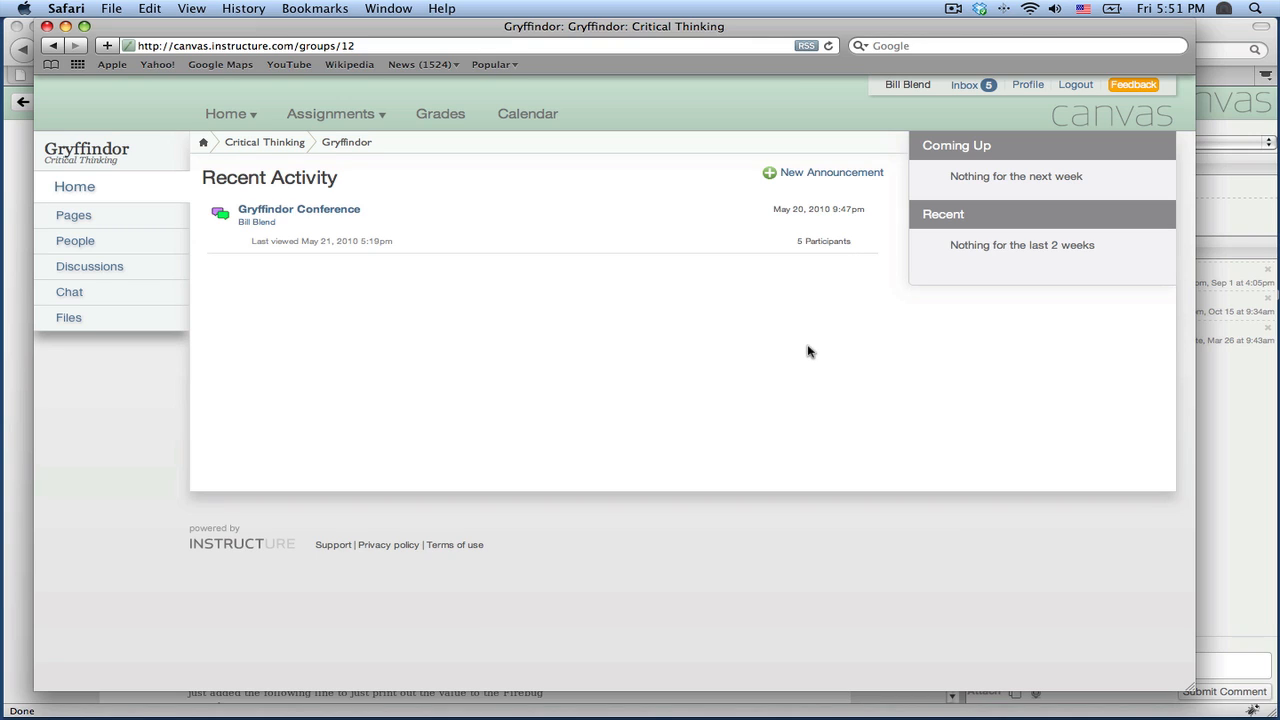
mouse_move(372, 282)
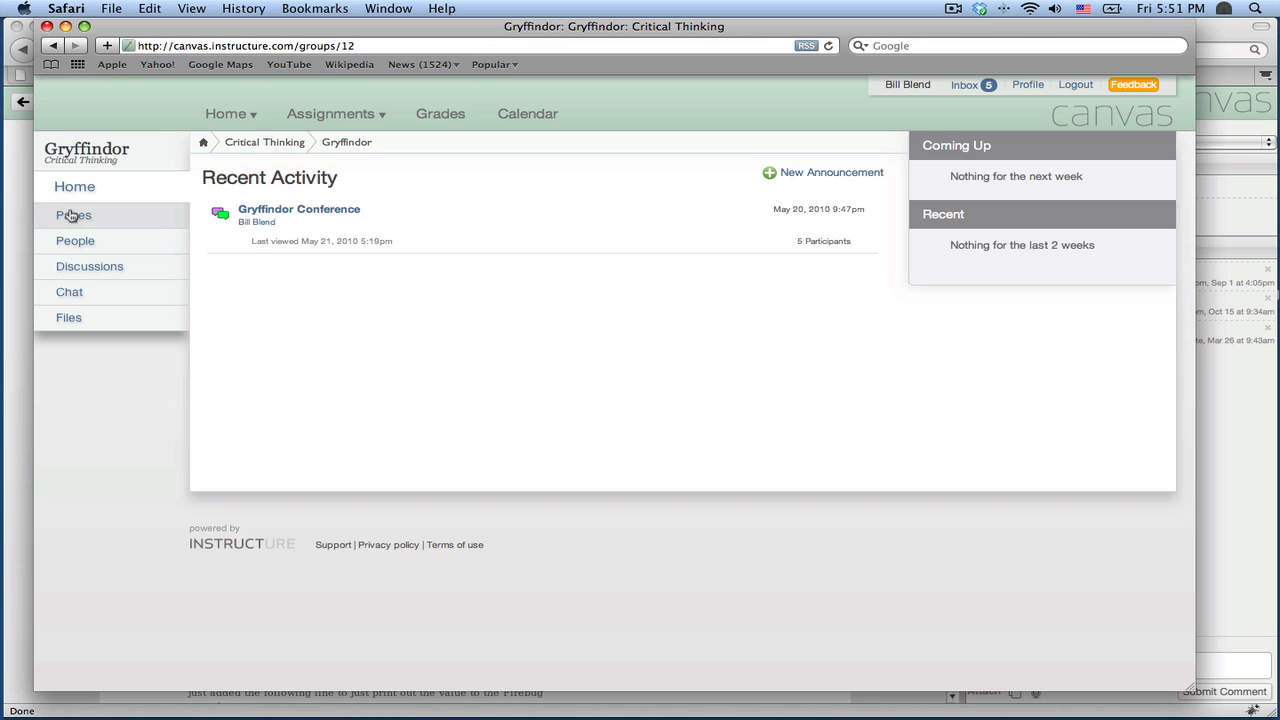
mouse_move(76, 240)
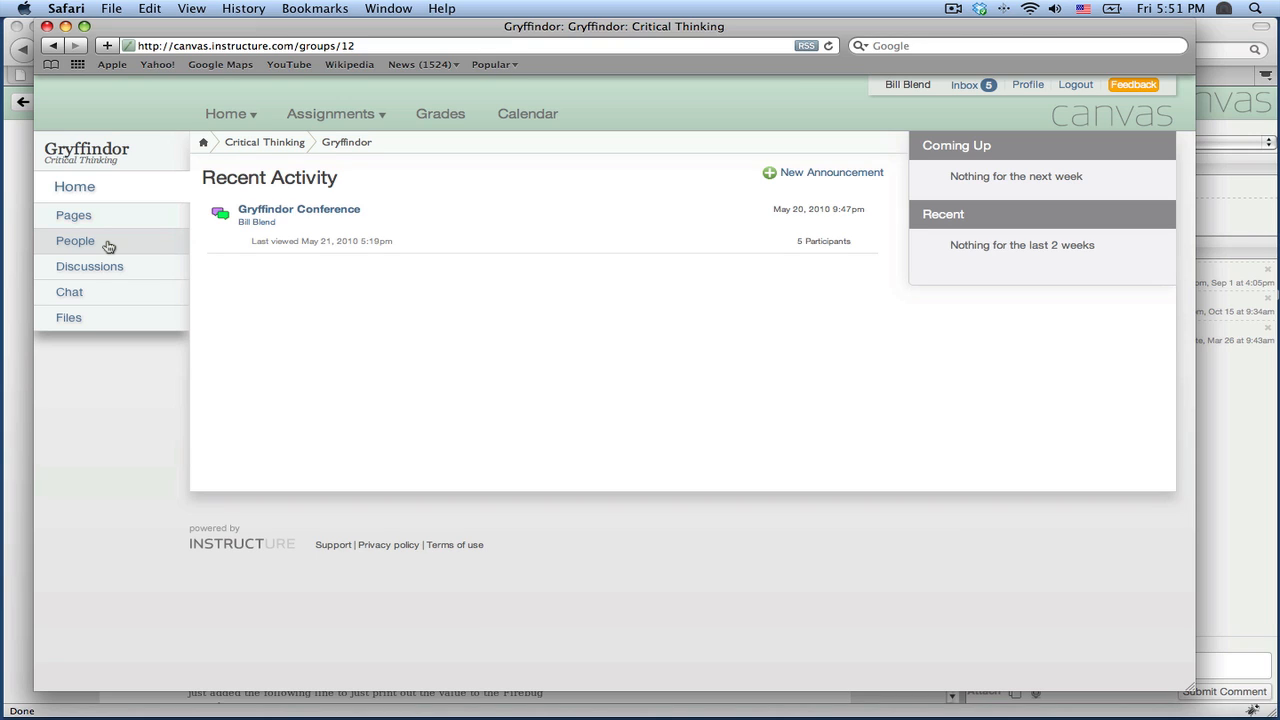
mouse_move(76, 292)
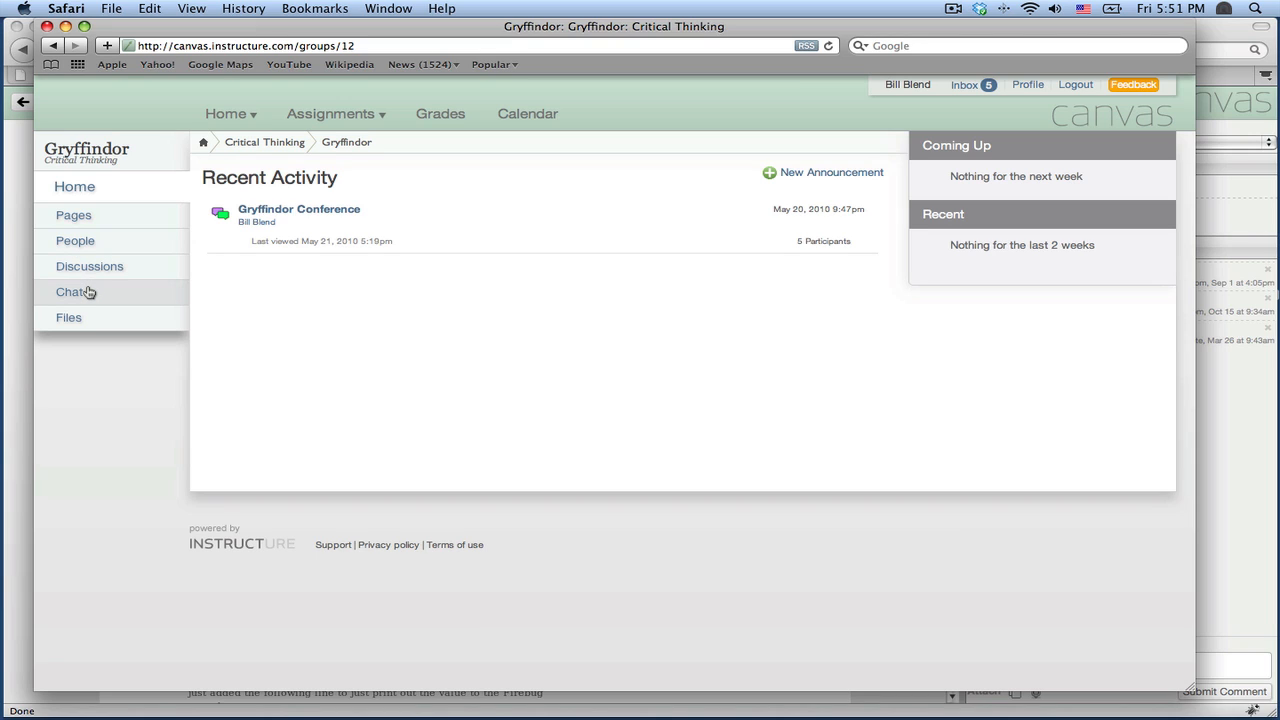
mouse_move(70, 316)
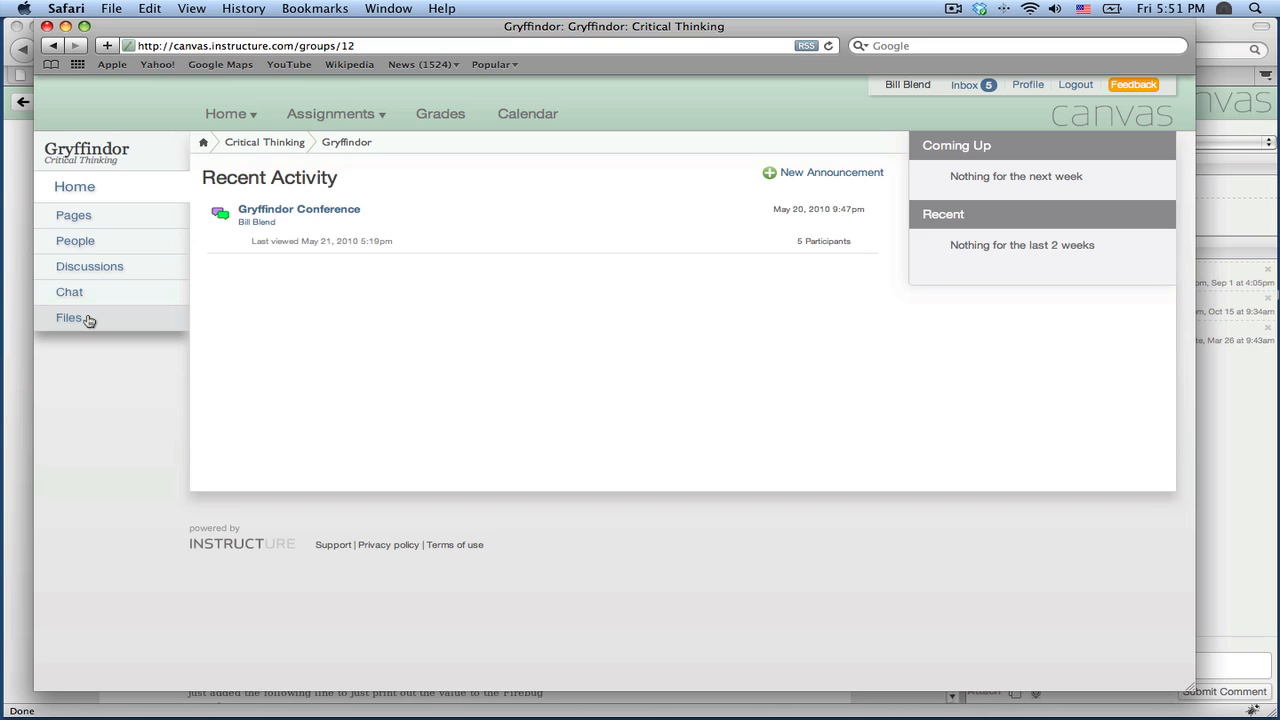
mouse_move(658, 370)
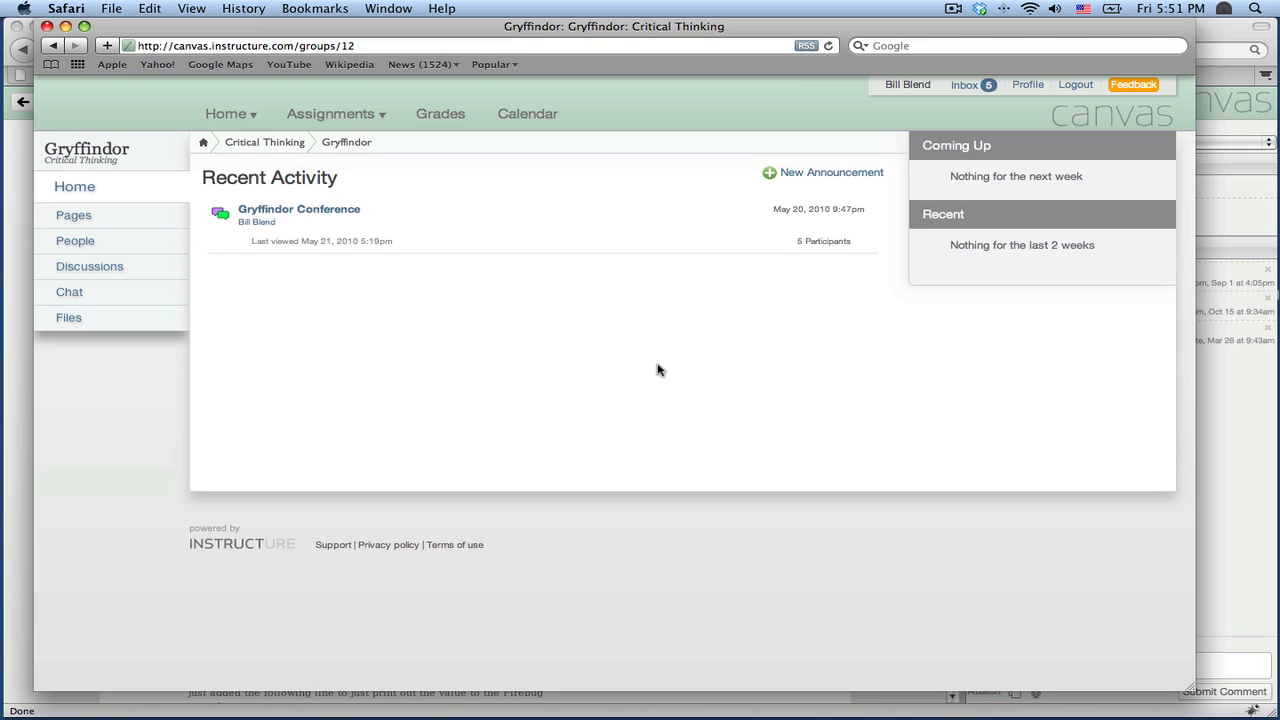
mouse_move(24, 188)
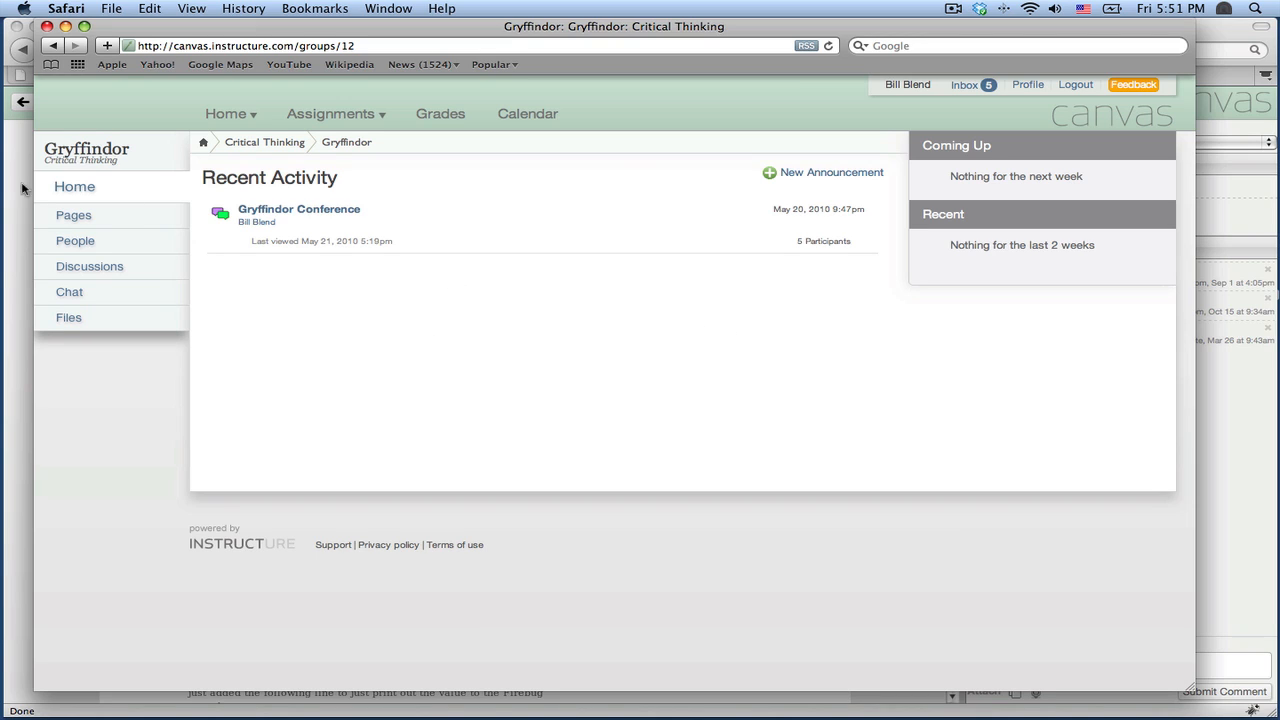
mouse_move(82, 188)
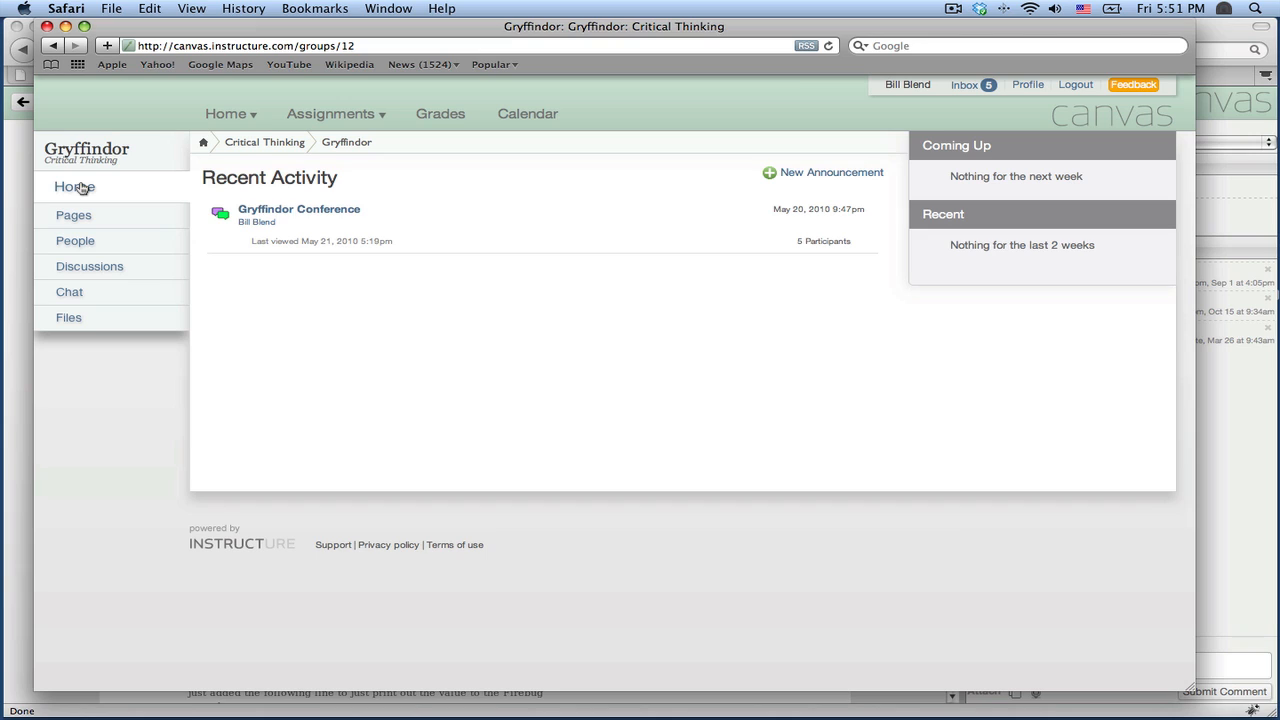